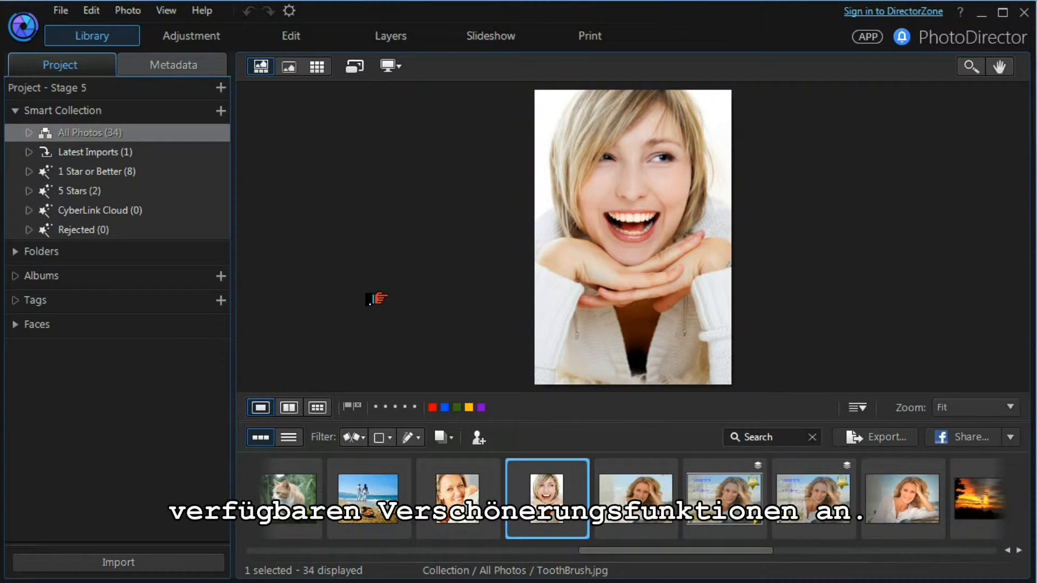
- Enter the Edit module with the smiling portrait selected
left_click(290, 36)
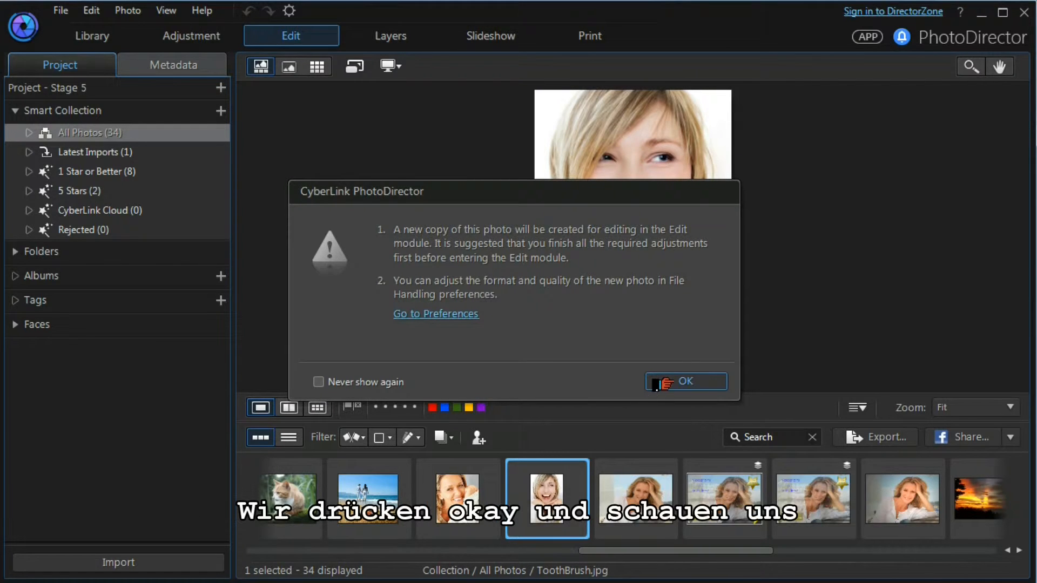
- Confirm the editable copy and browse Face Shaper, Shine Remover and Eye Tools, hiding feature points
left_click(685, 381)
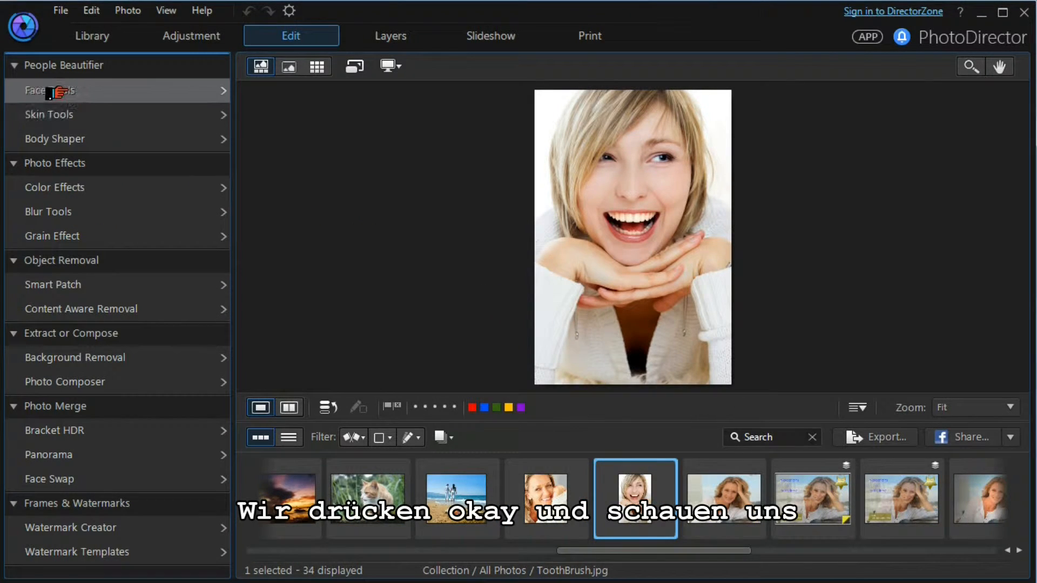
left_click(43, 91)
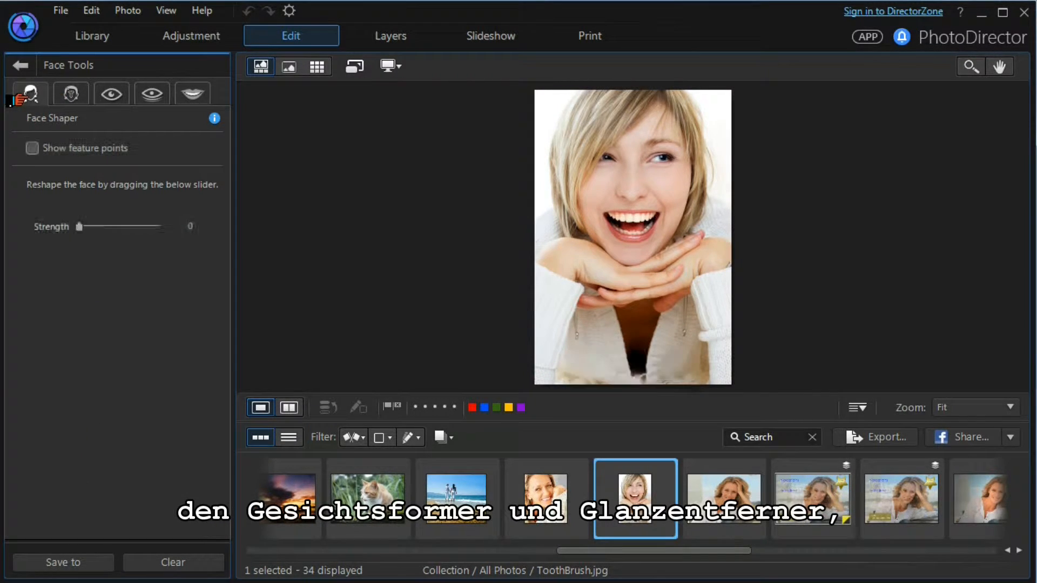
left_click(70, 93)
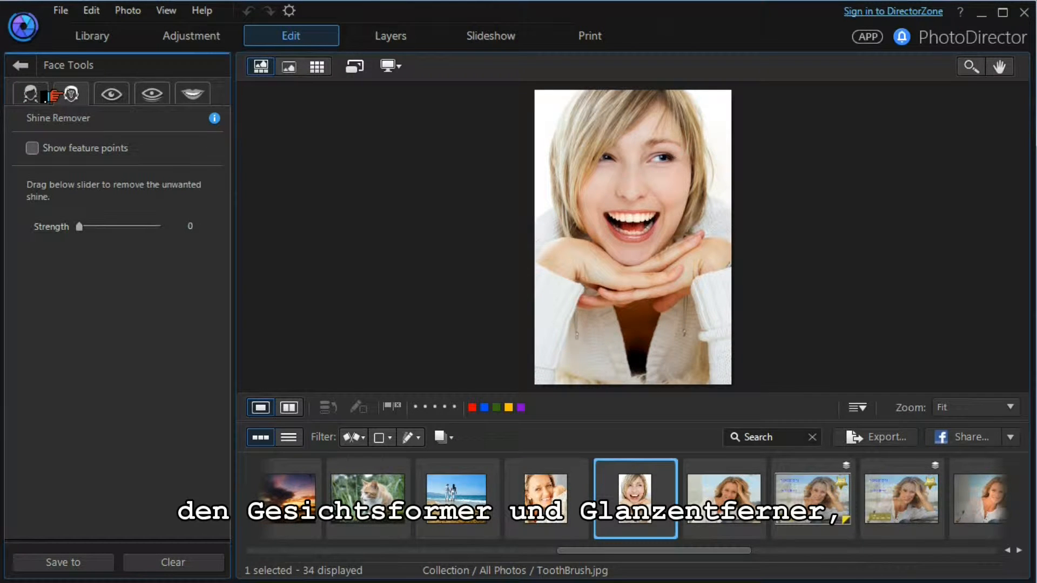
left_click(70, 93)
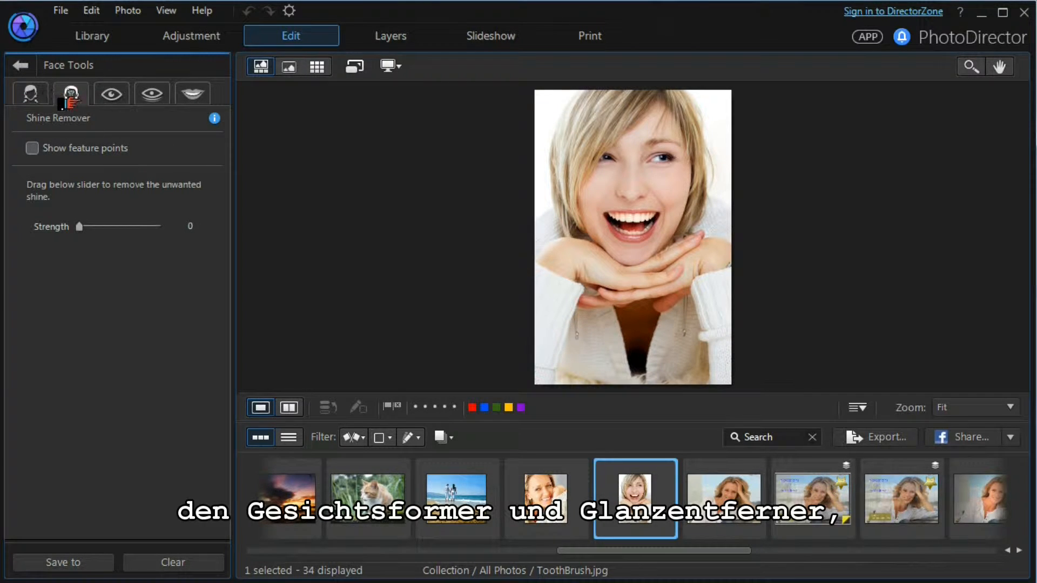
left_click(111, 93)
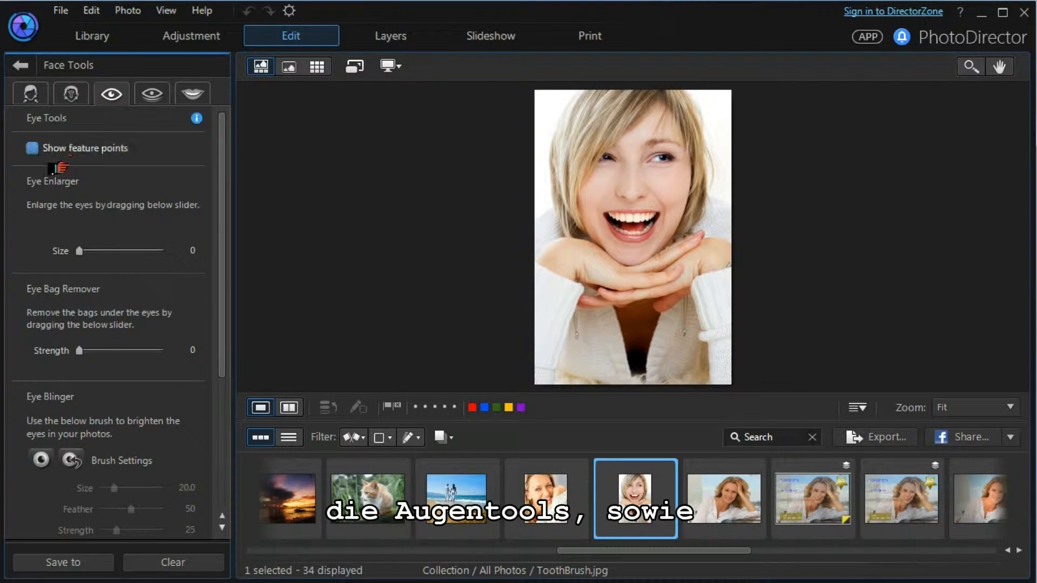
left_click(31, 148)
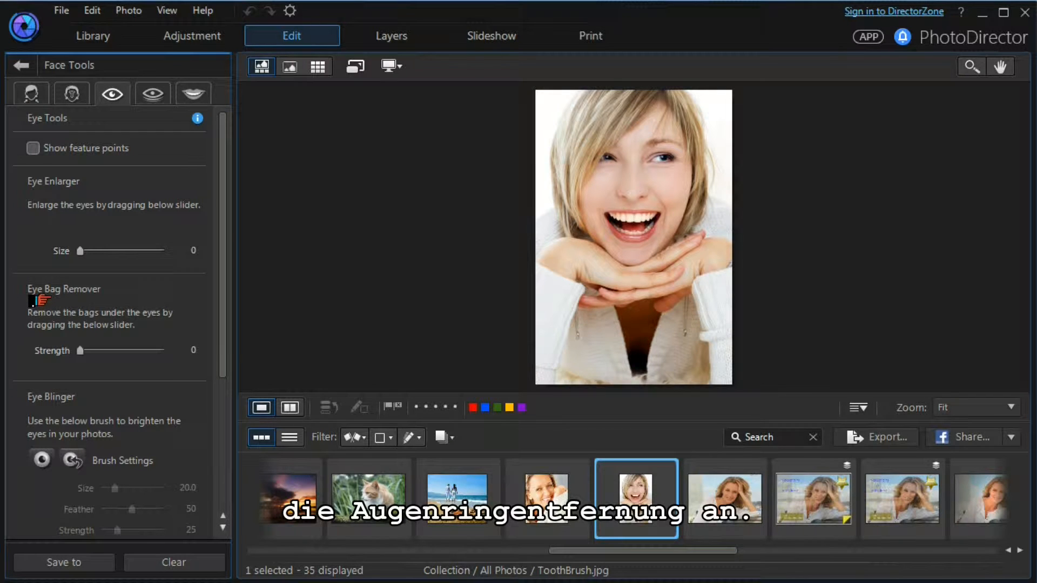
- Return to the retouching tool list and open Skin Tools > Skin Tone
left_click(21, 65)
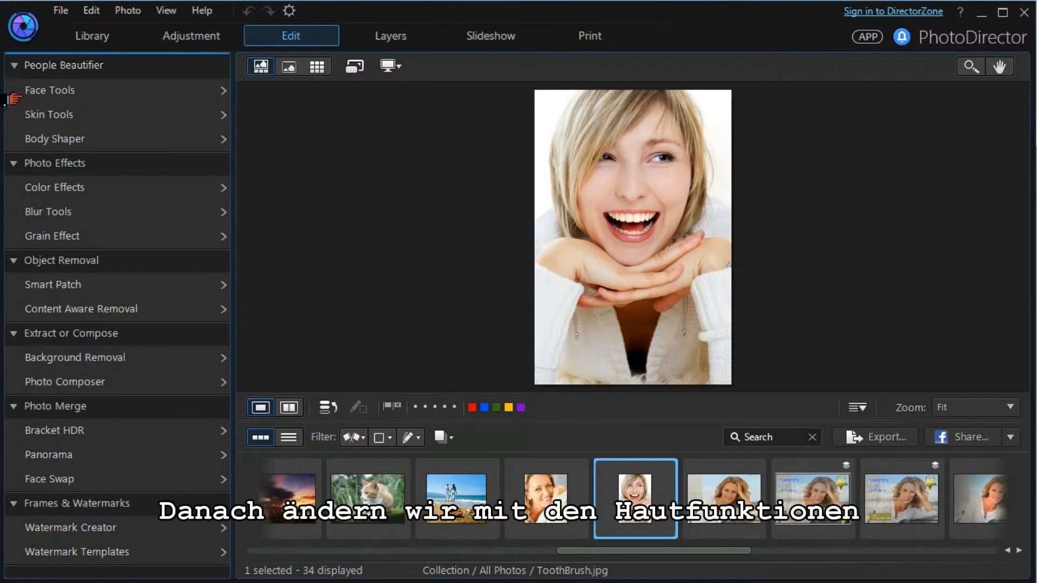
left_click(50, 114)
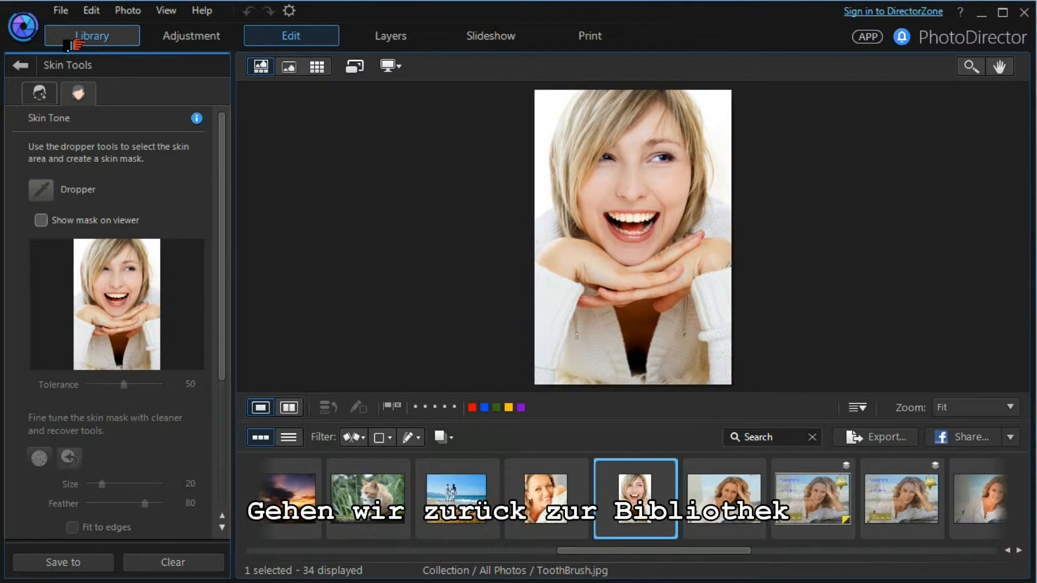
- Switch to Library, choose WrinkleRemover.jpg and bring it into Edit, confirming the copy
left_click(90, 36)
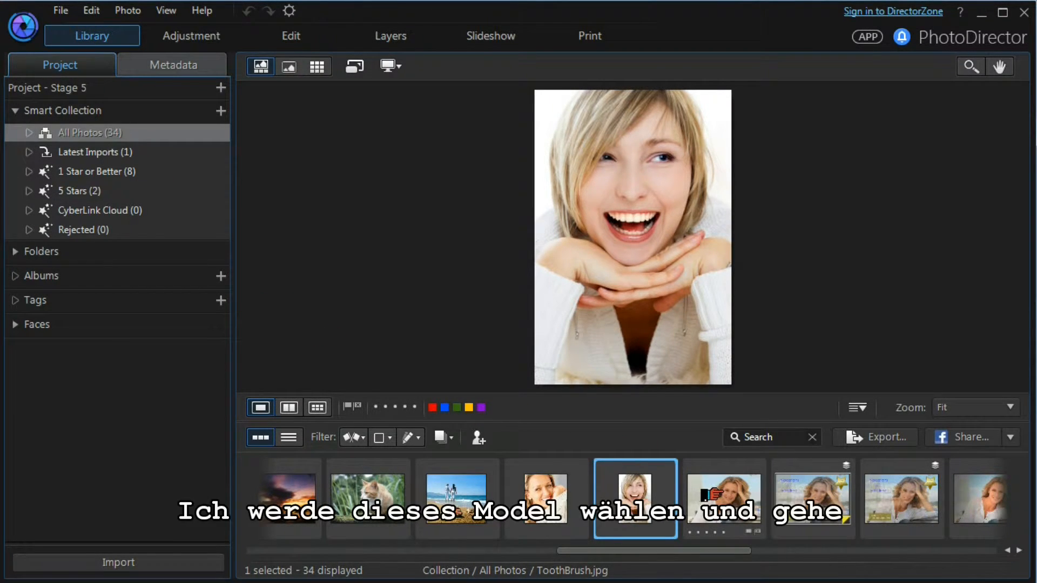
left_click(723, 497)
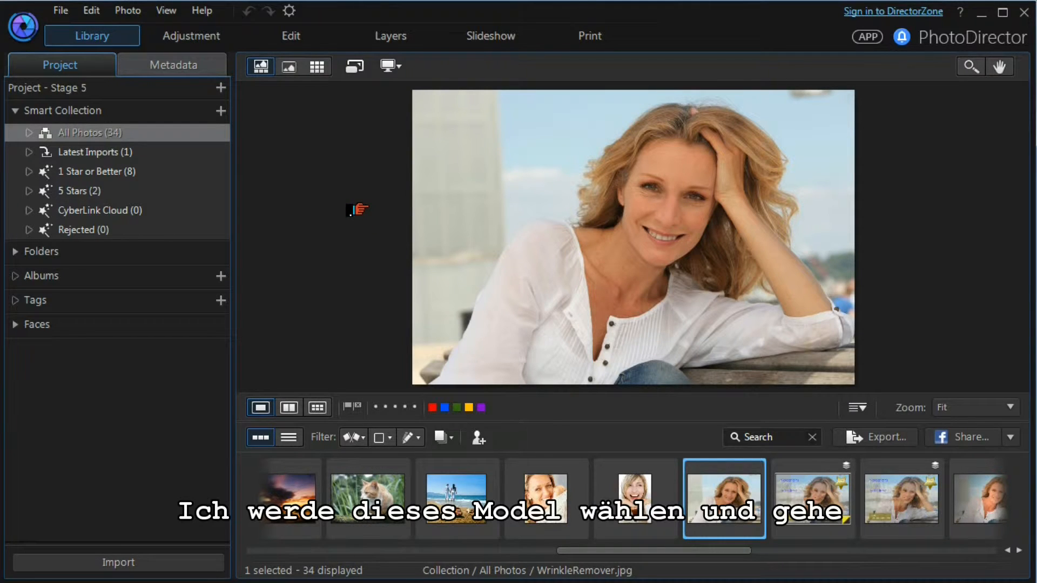
left_click(291, 36)
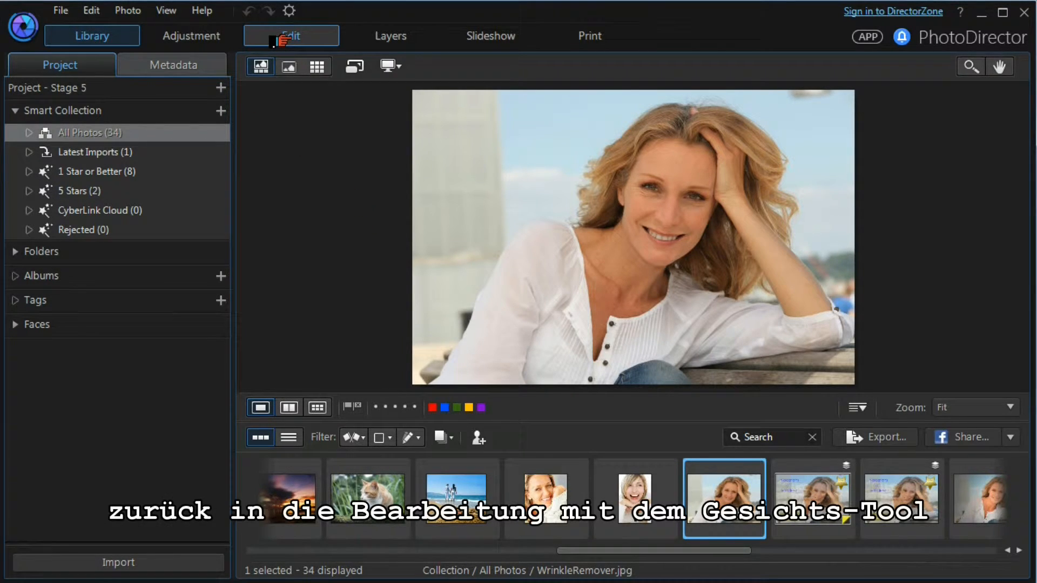
left_click(290, 36)
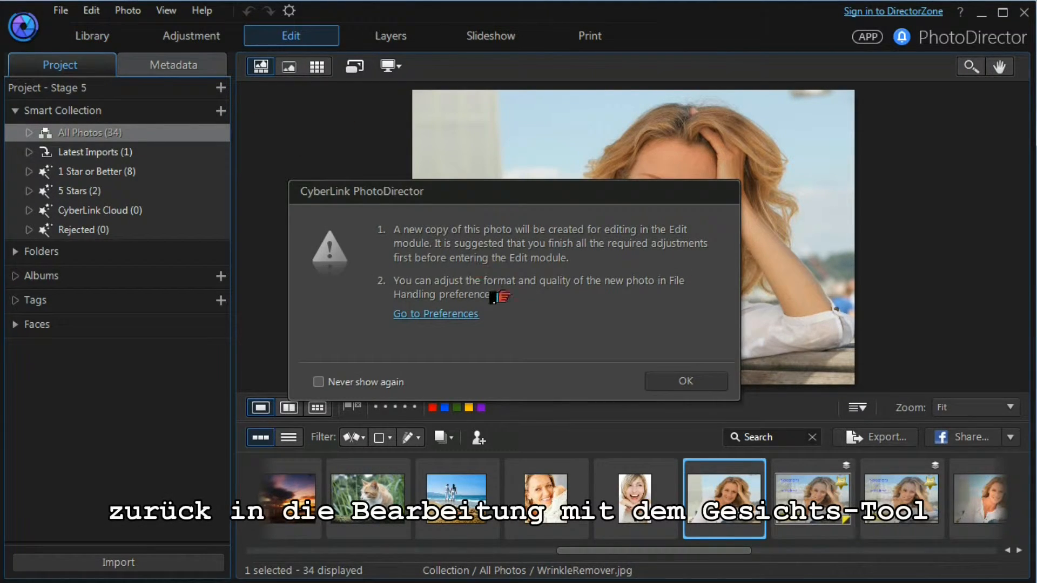
left_click(685, 382)
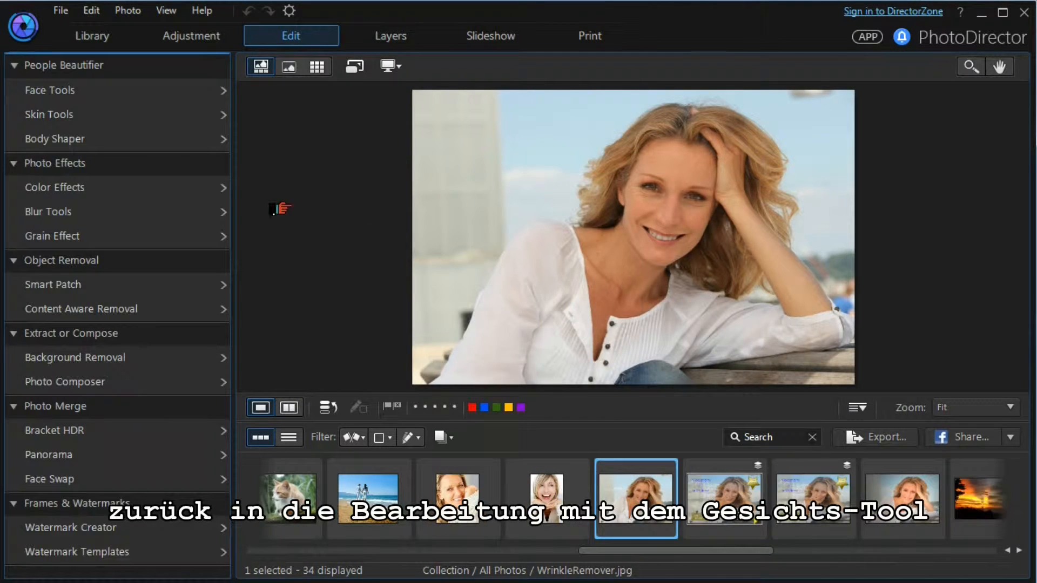
- Open Face Shaper on the beach portrait and toggle the feature points on then off
left_click(50, 90)
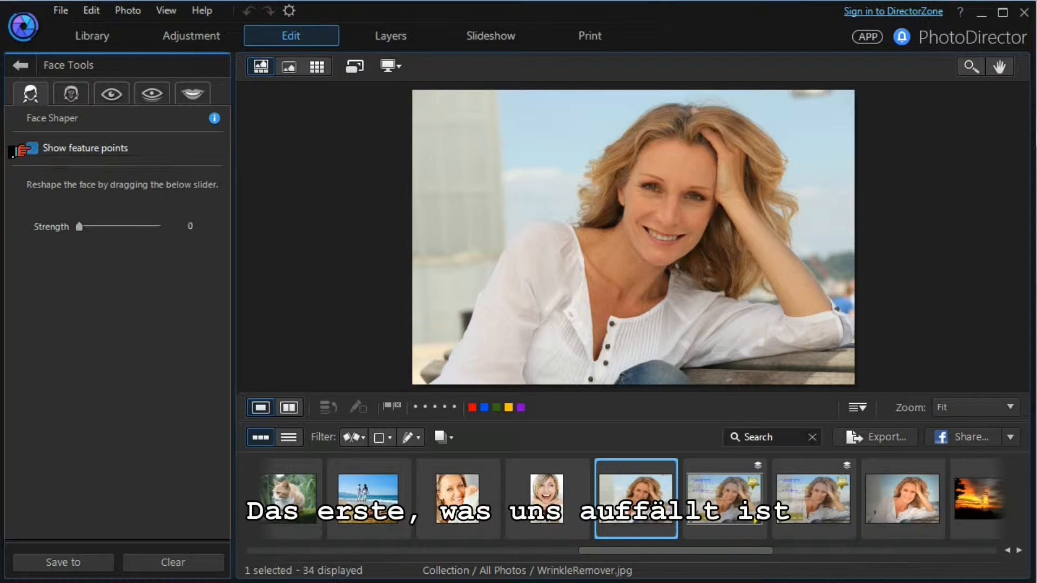
left_click(29, 148)
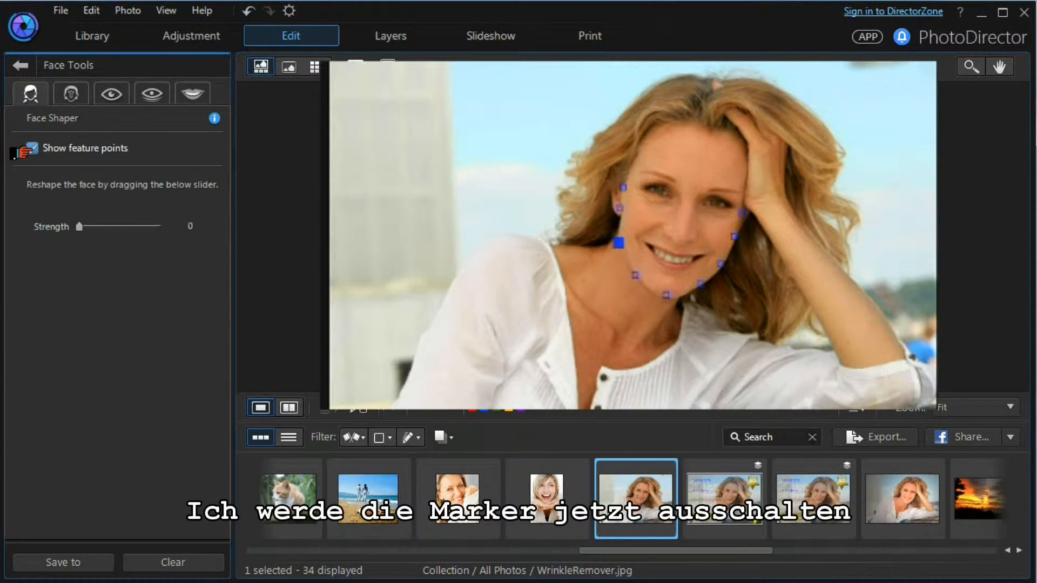
left_click(34, 149)
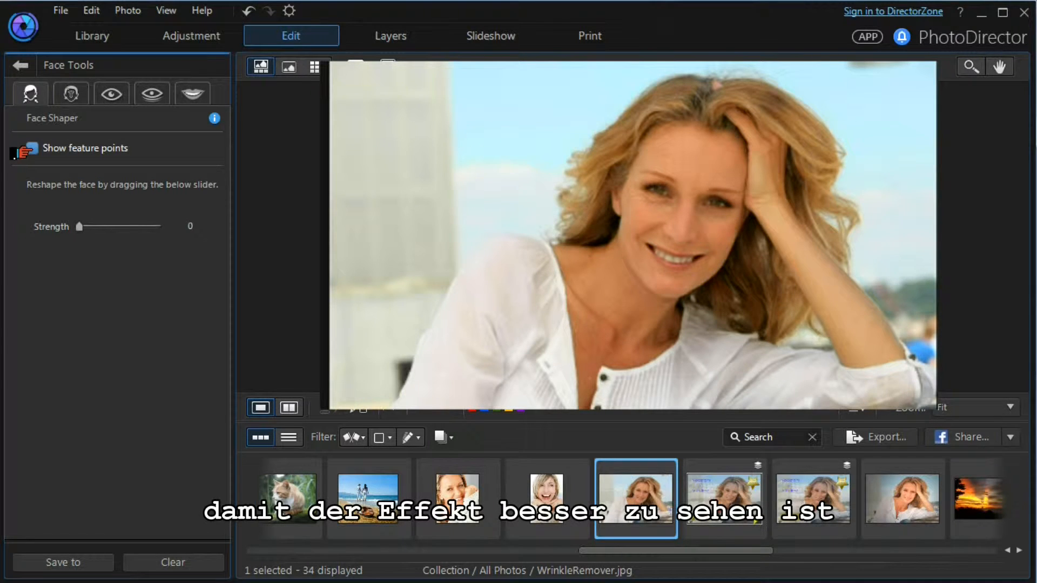
left_click(31, 148)
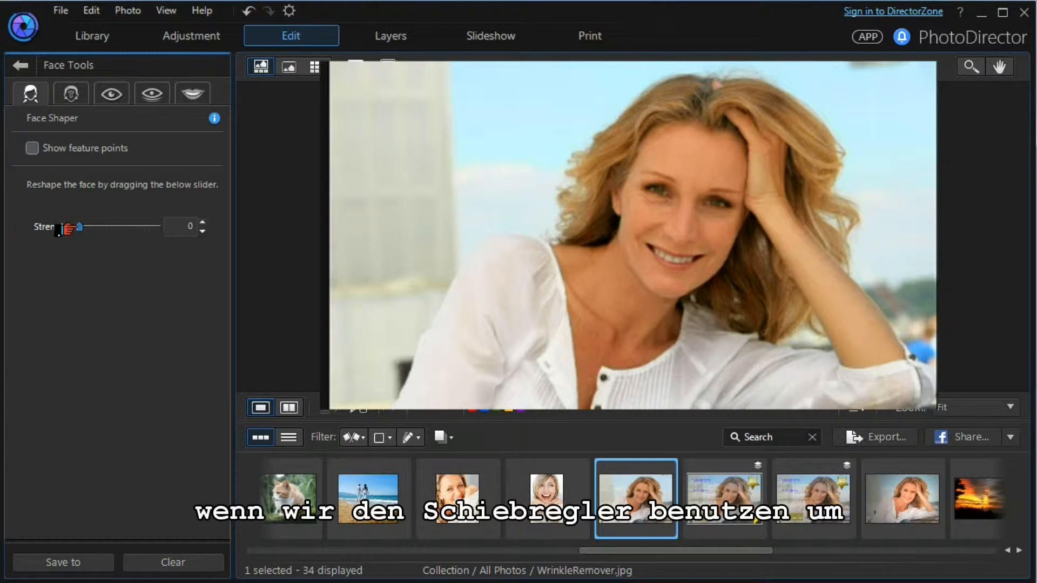
- Test Face Shaper strength from 0 to 100 and settle it at a mid value of 48
left_click_drag(66, 227, 90, 227)
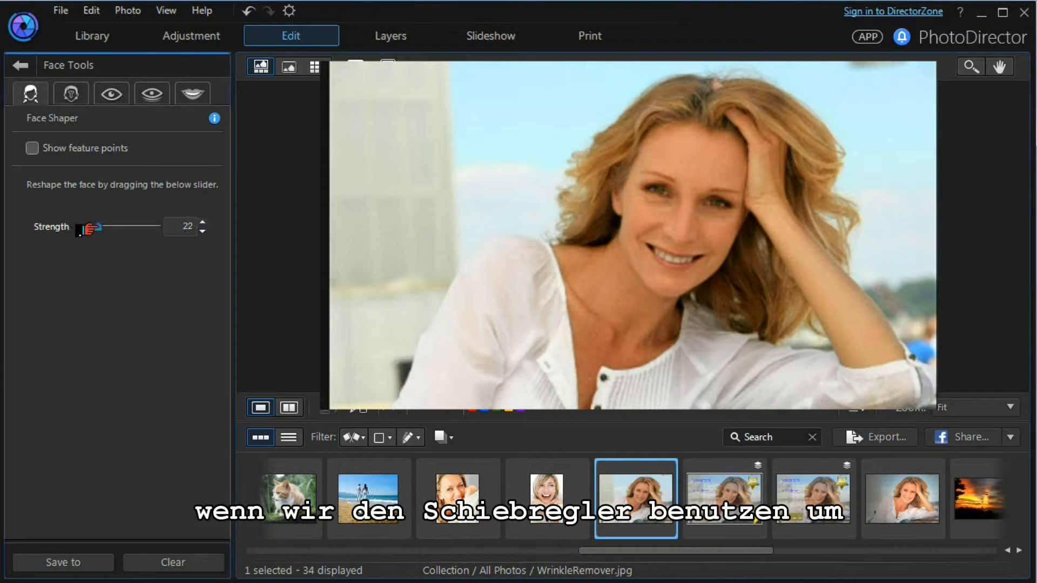
left_click_drag(90, 226, 140, 226)
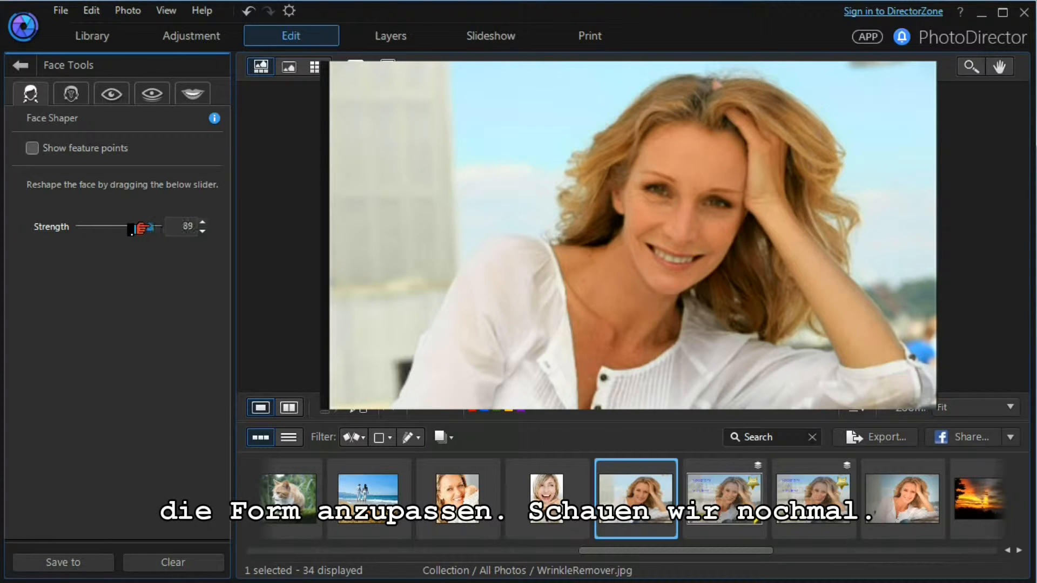
left_click_drag(138, 226, 79, 226)
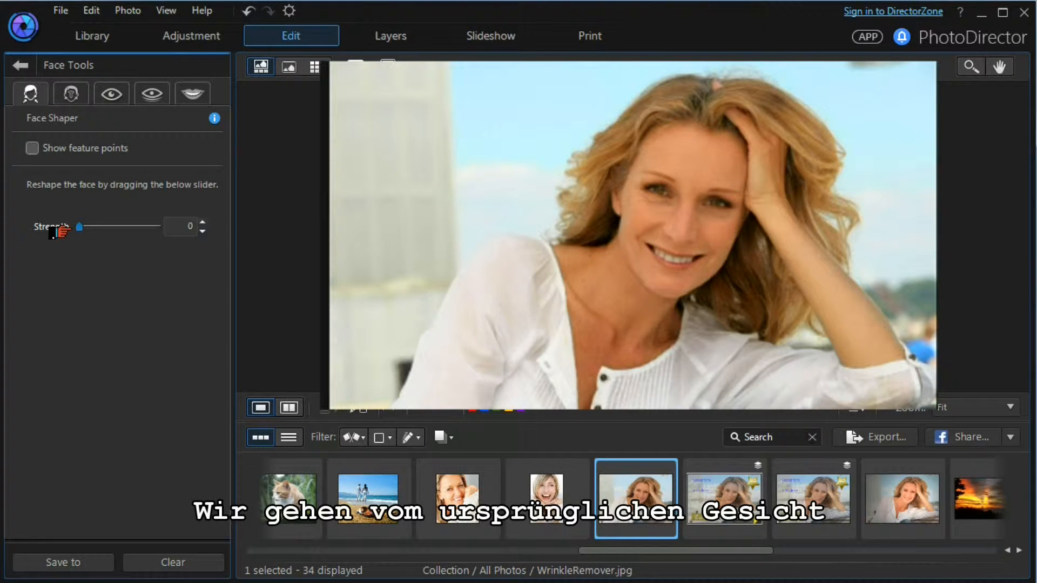
left_click_drag(81, 226, 128, 226)
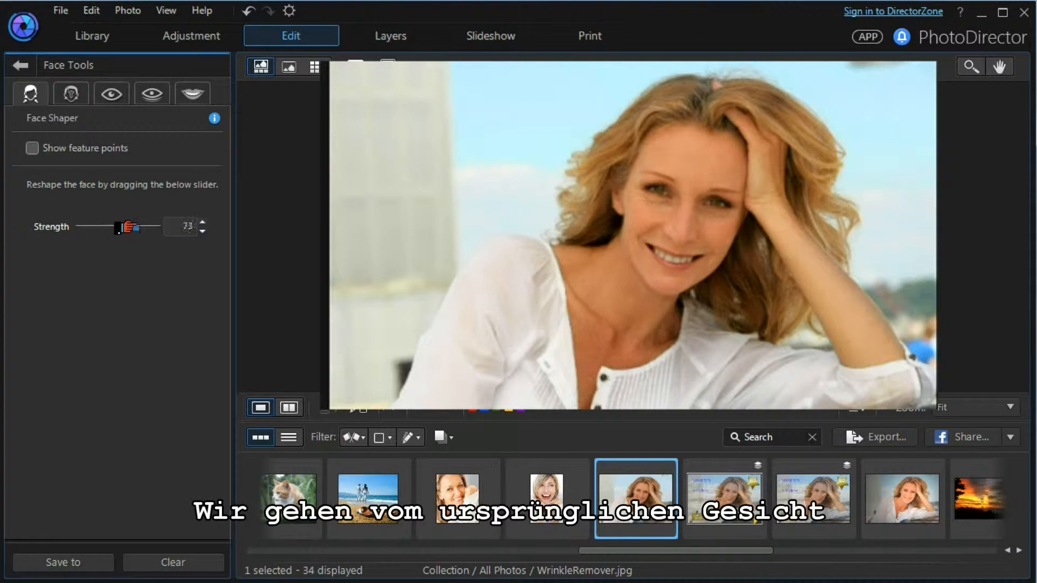
left_click_drag(125, 227, 156, 227)
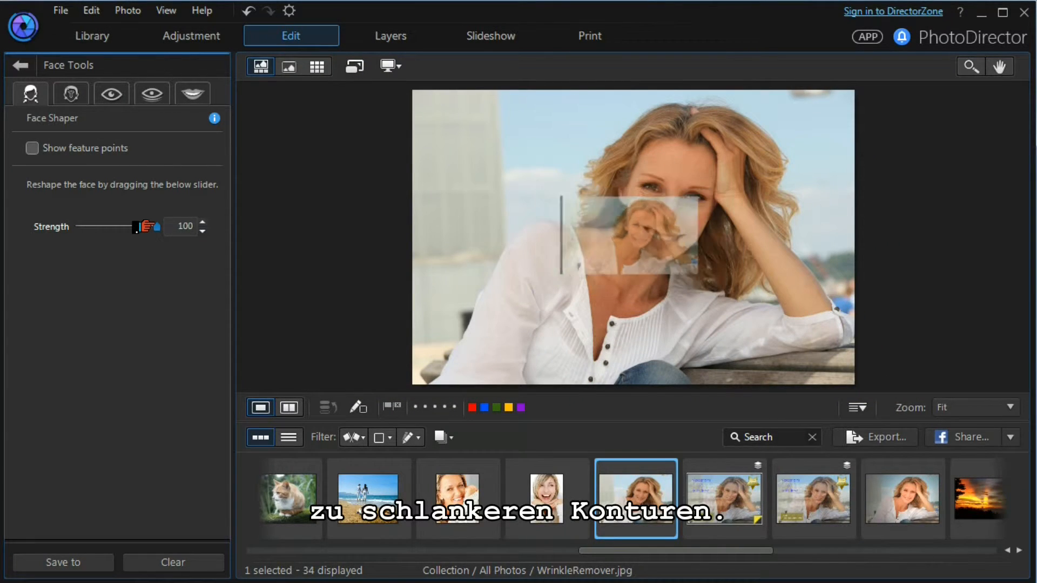
left_click_drag(143, 226, 102, 226)
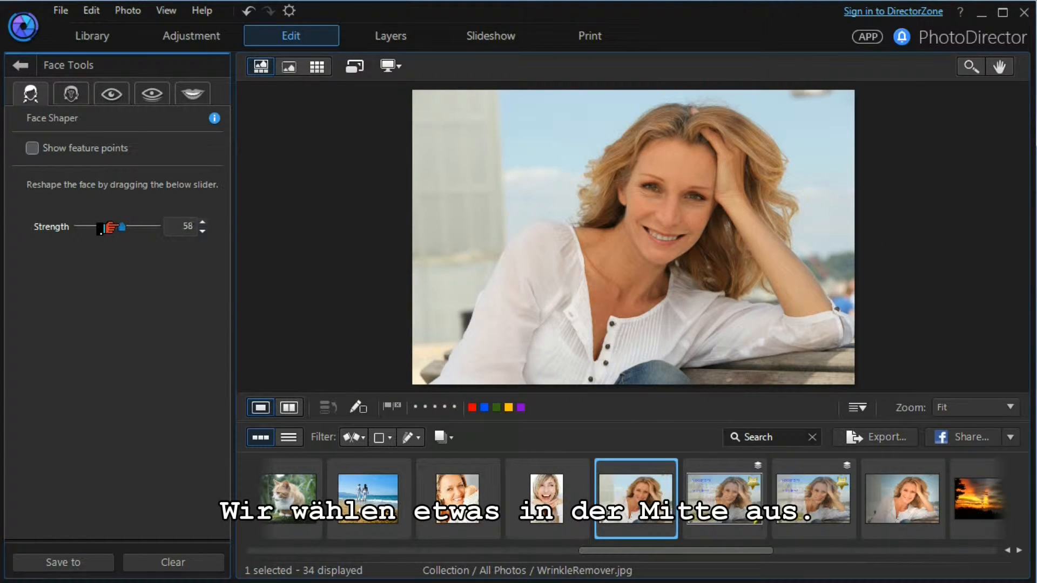
left_click_drag(110, 227, 100, 227)
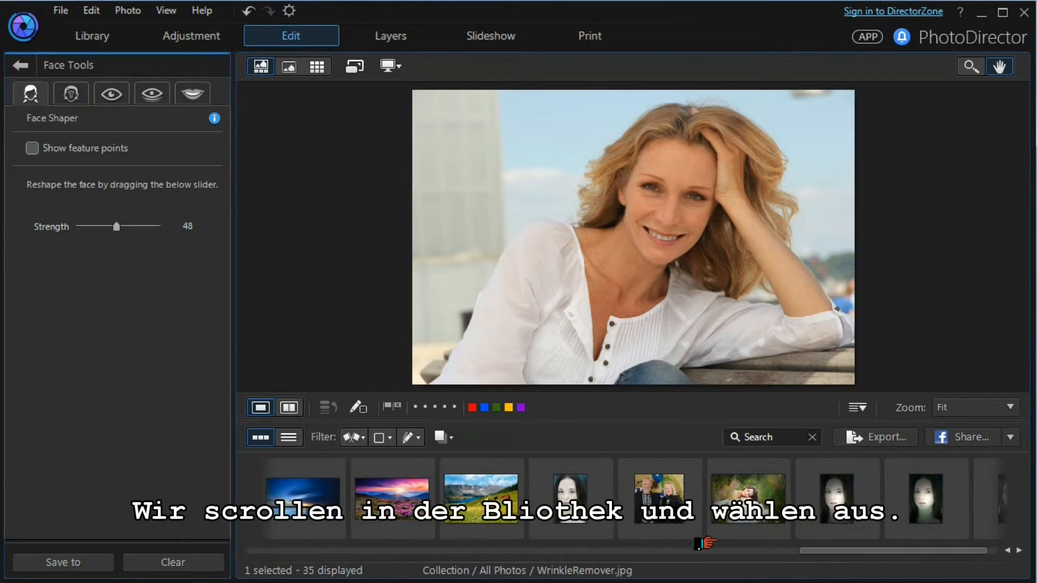
- Load CD1.jpg without saving earlier changes and dismiss the multiple-faces notice
left_click(660, 497)
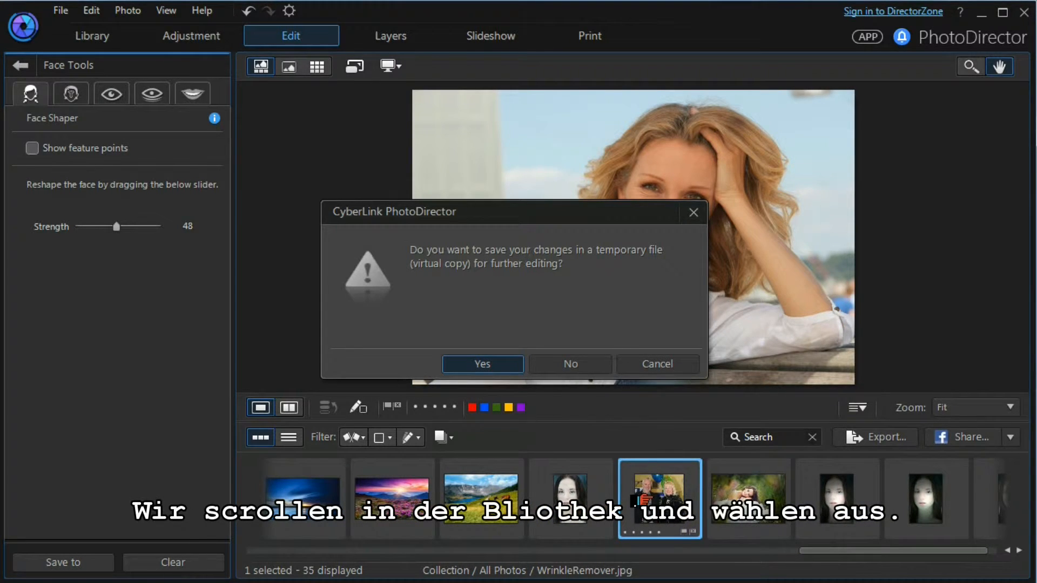
left_click(570, 364)
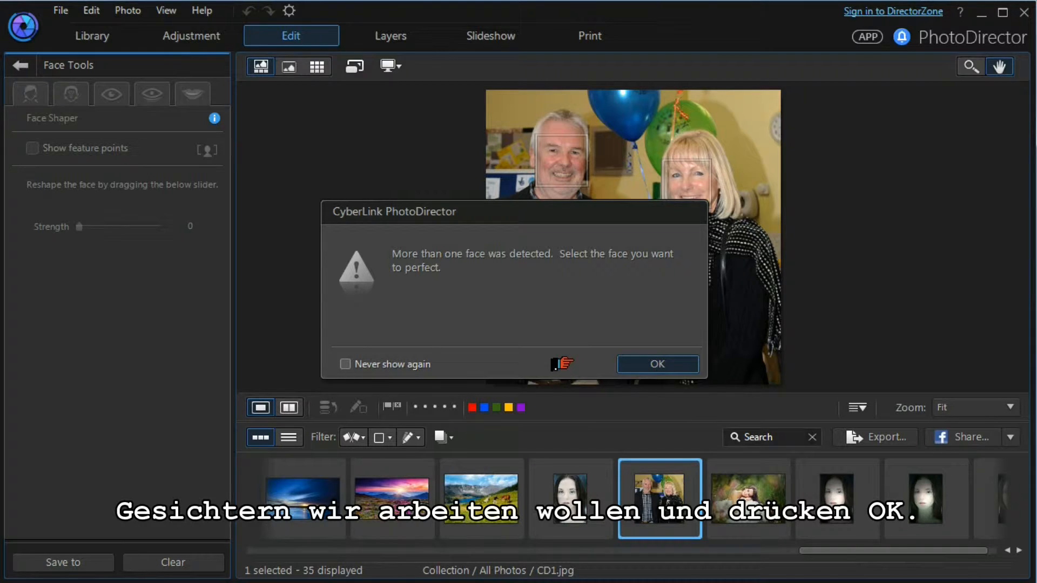
left_click(657, 365)
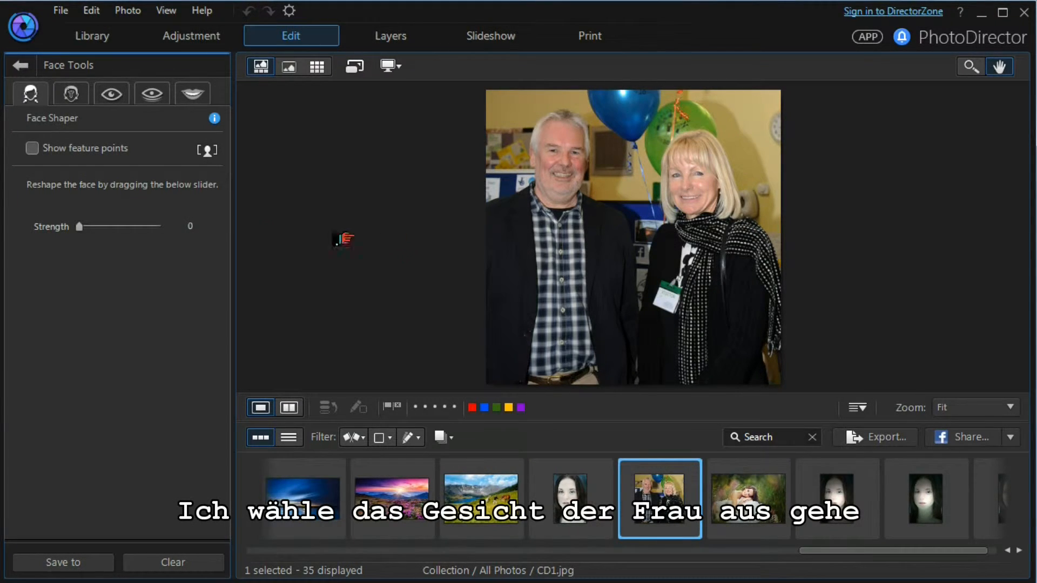
mouse_move(70, 93)
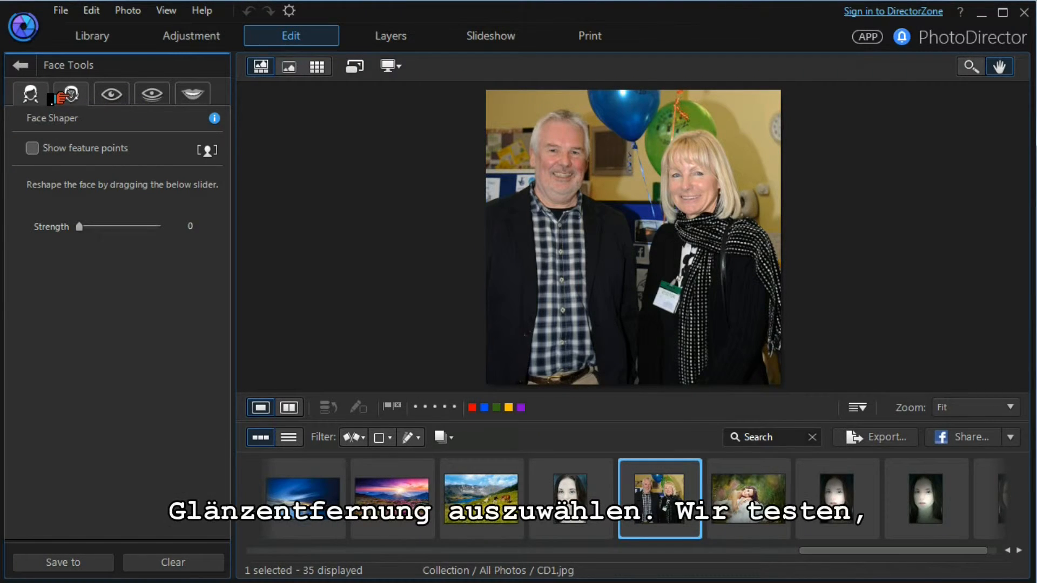
- Switch to Shine Remover and toggle the facial feature points on and off
left_click(71, 93)
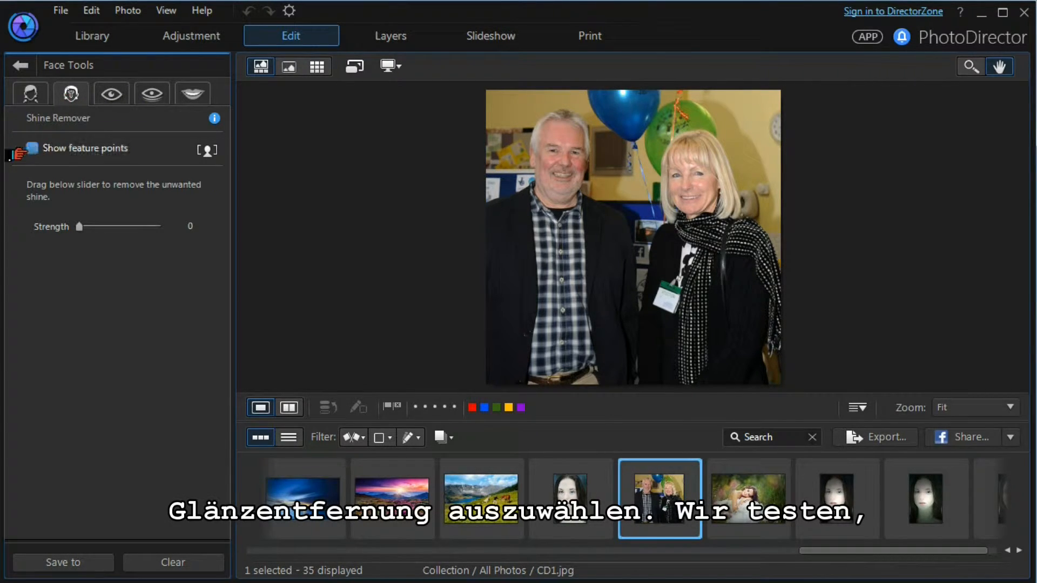
left_click(32, 148)
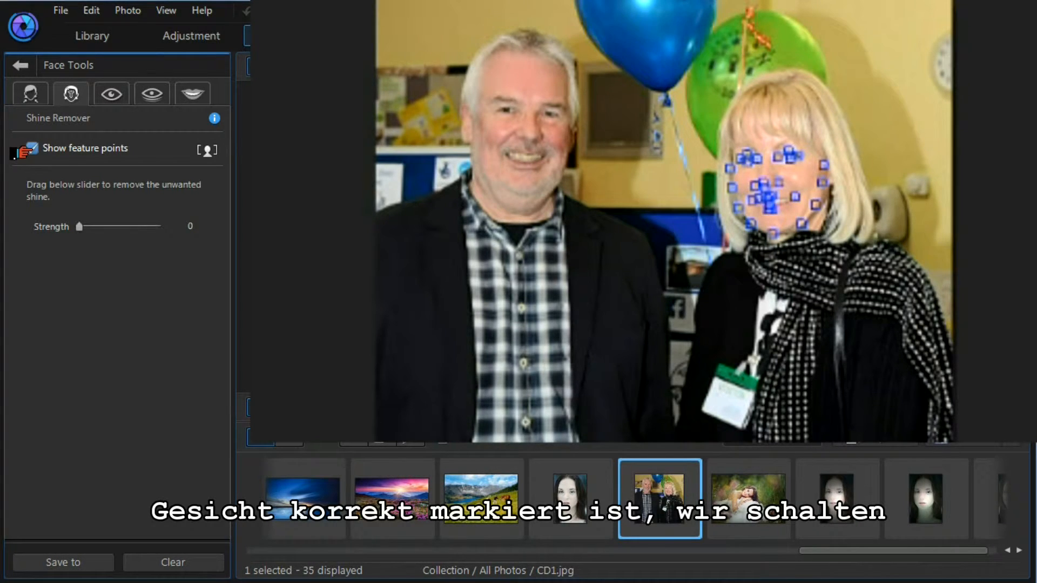
left_click(32, 148)
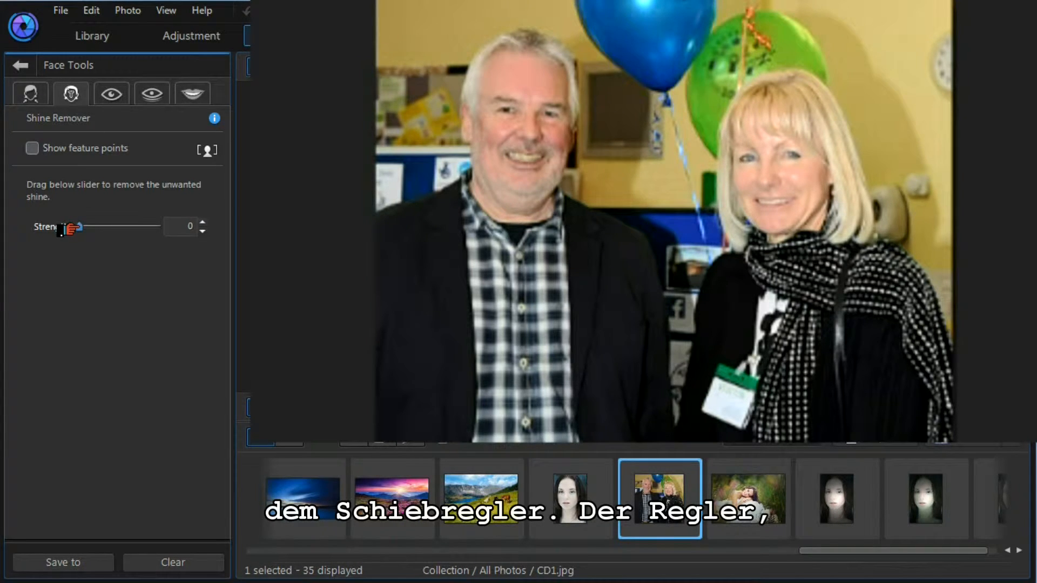
- Raise shine removal strength up to about 72, then settle it at 44
left_click_drag(66, 226, 90, 227)
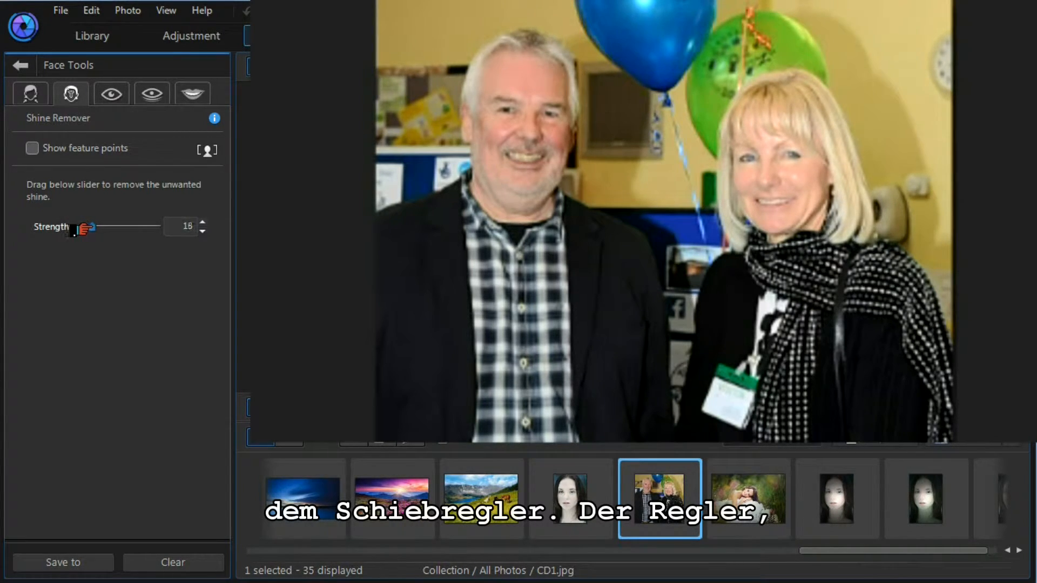
left_click_drag(87, 226, 119, 226)
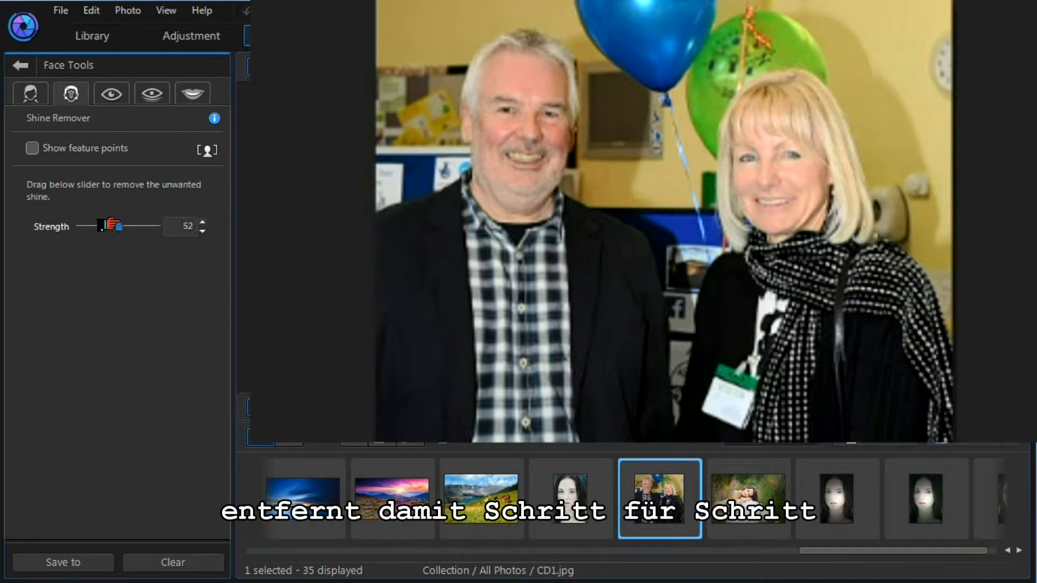
left_click_drag(111, 226, 130, 225)
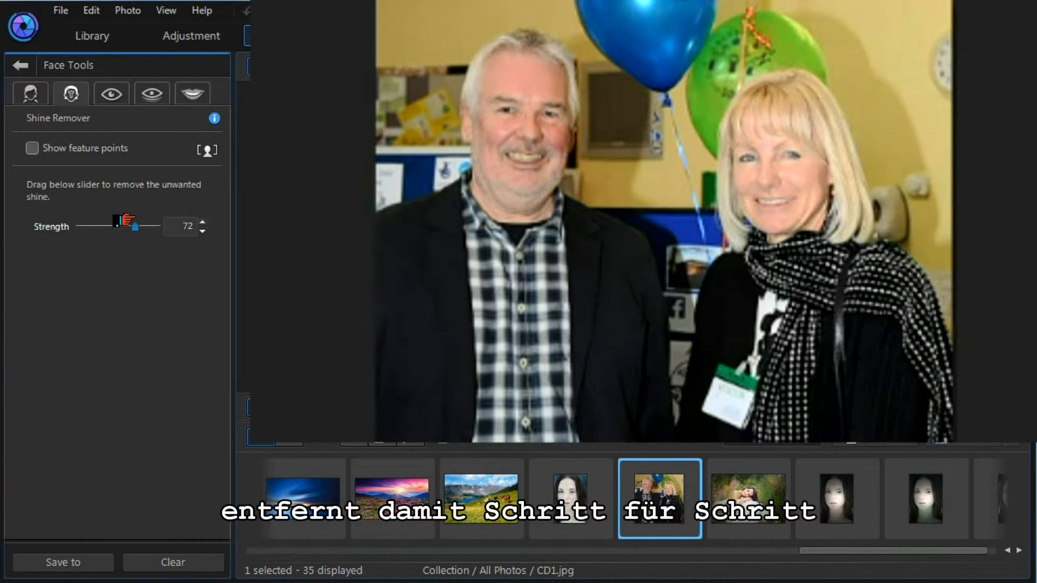
left_click_drag(125, 225, 138, 226)
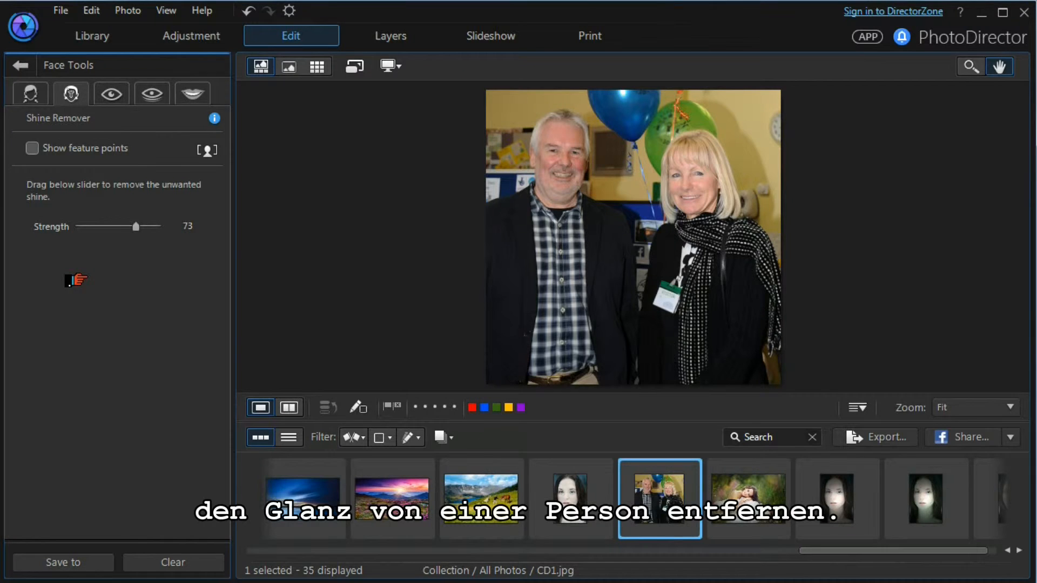
left_click_drag(136, 226, 113, 226)
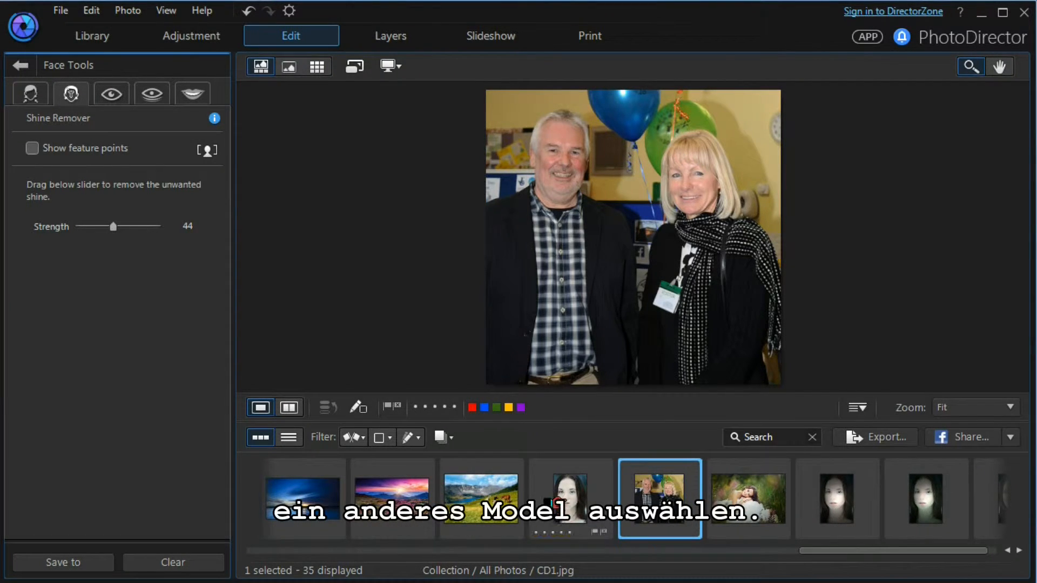
- Load SkinTone.jpg discarding changes, switch to Eye Tools and toggle the eye feature points
left_click(570, 498)
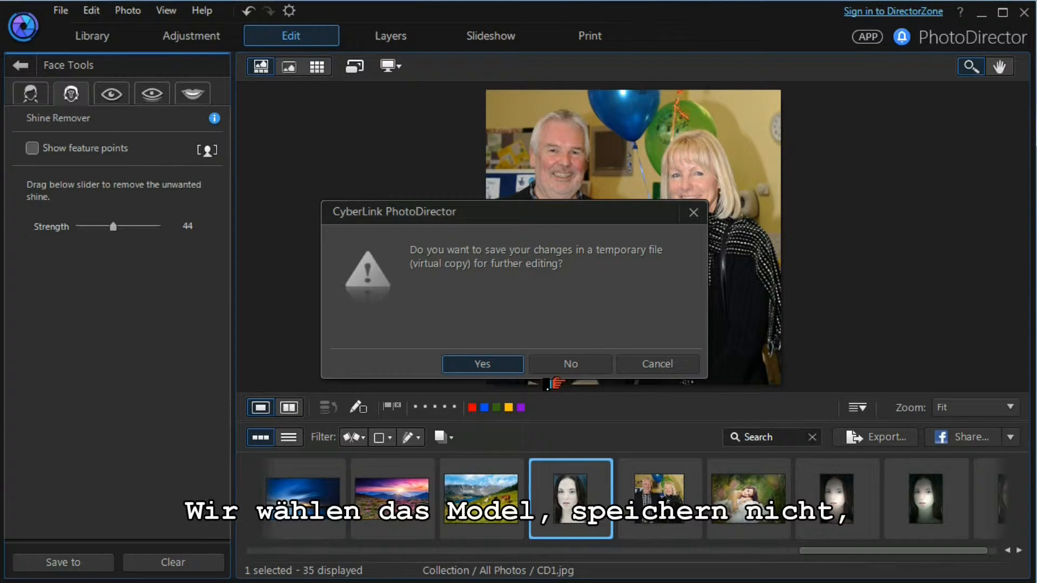
left_click(570, 364)
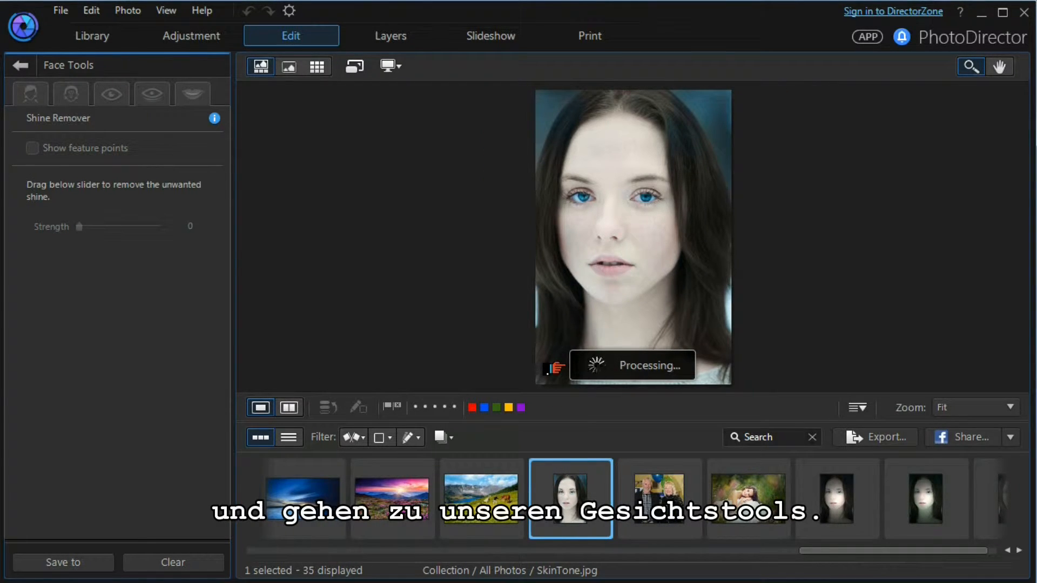
left_click(71, 93)
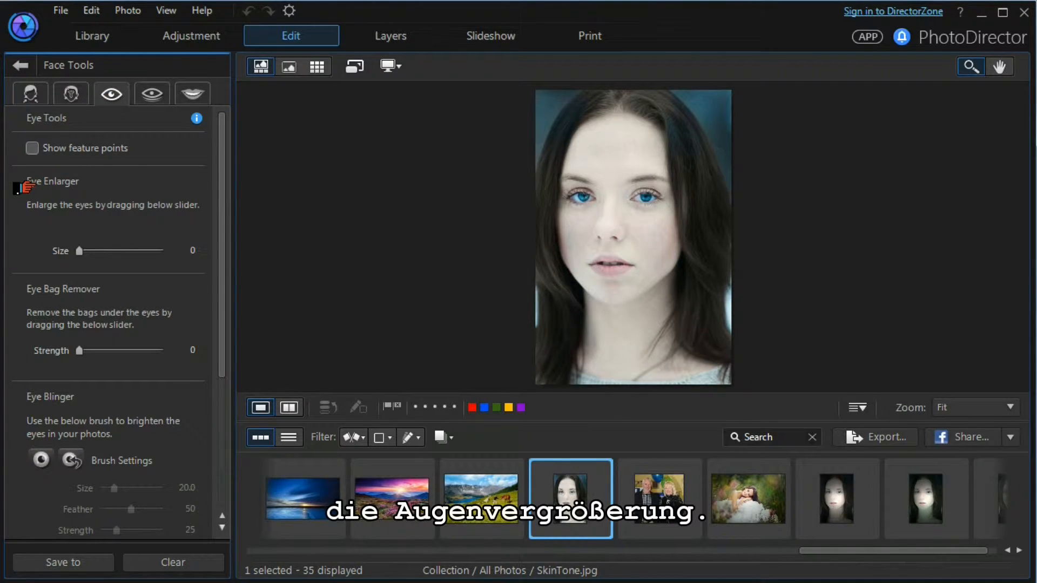
left_click(31, 148)
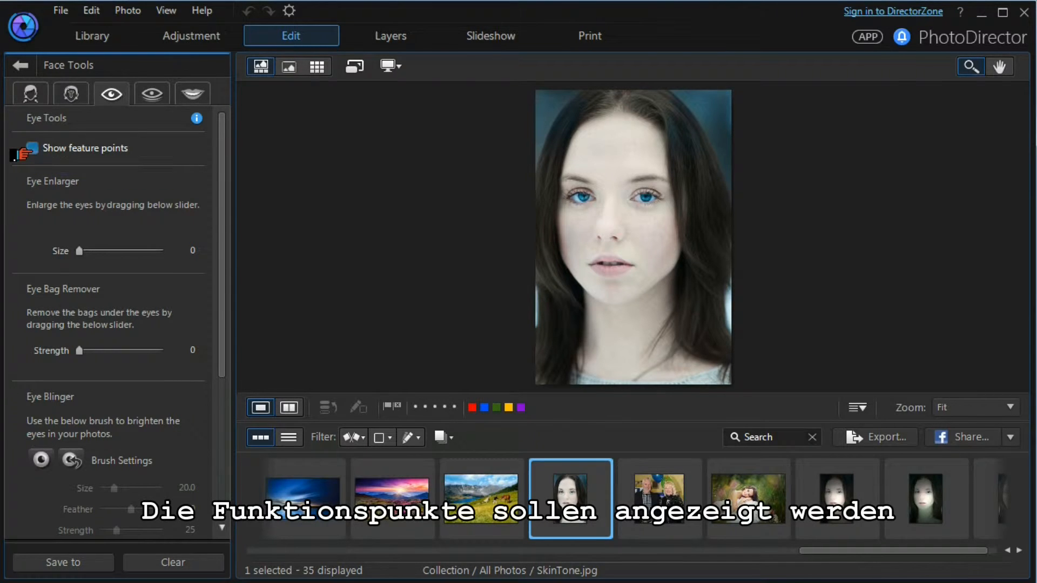
left_click(32, 148)
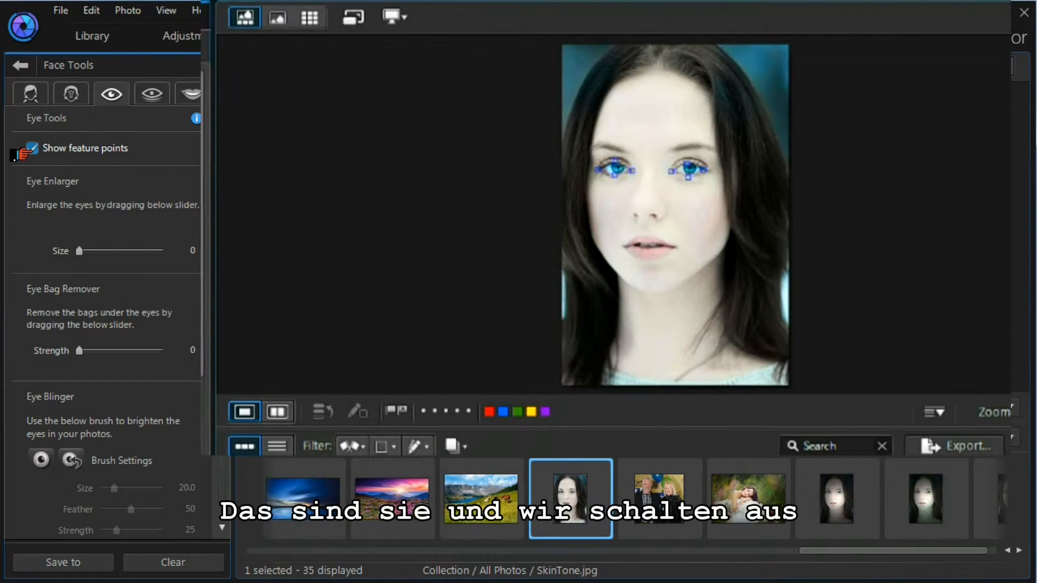
left_click(30, 148)
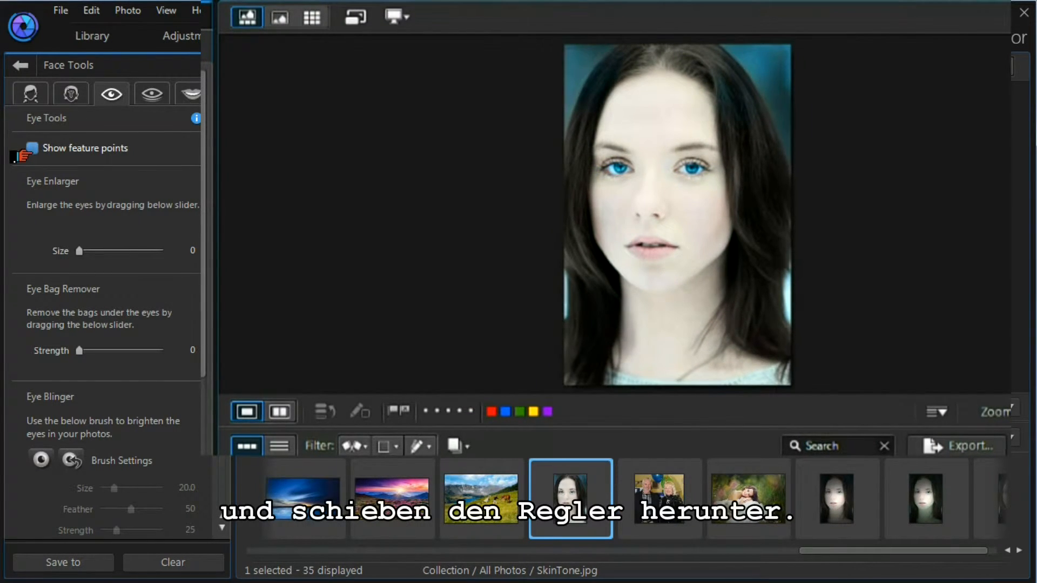
left_click(31, 148)
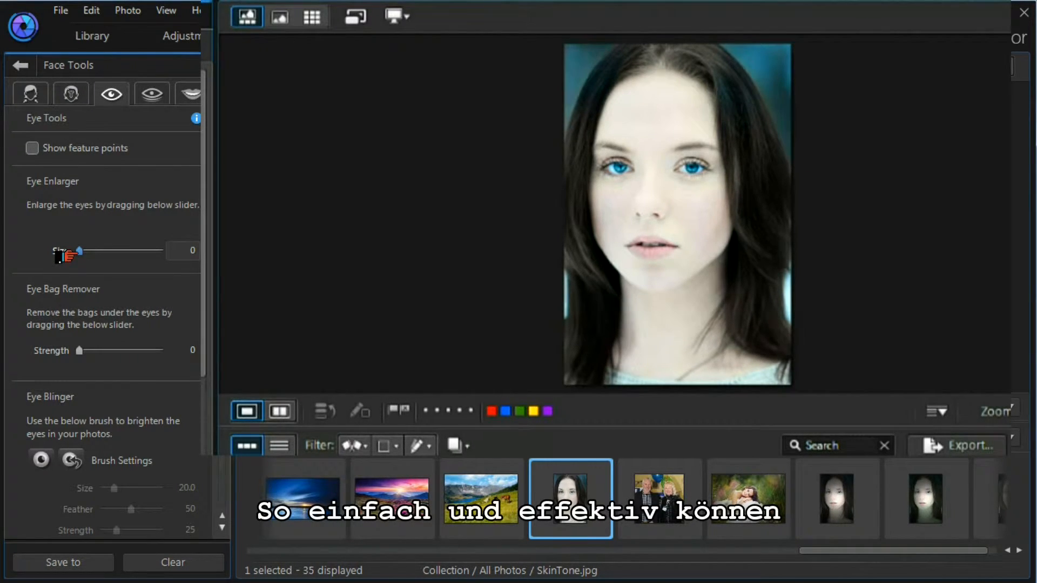
- Adjust the Eye Enlarger Size up and back down to a moderate 40
left_click_drag(79, 251, 102, 252)
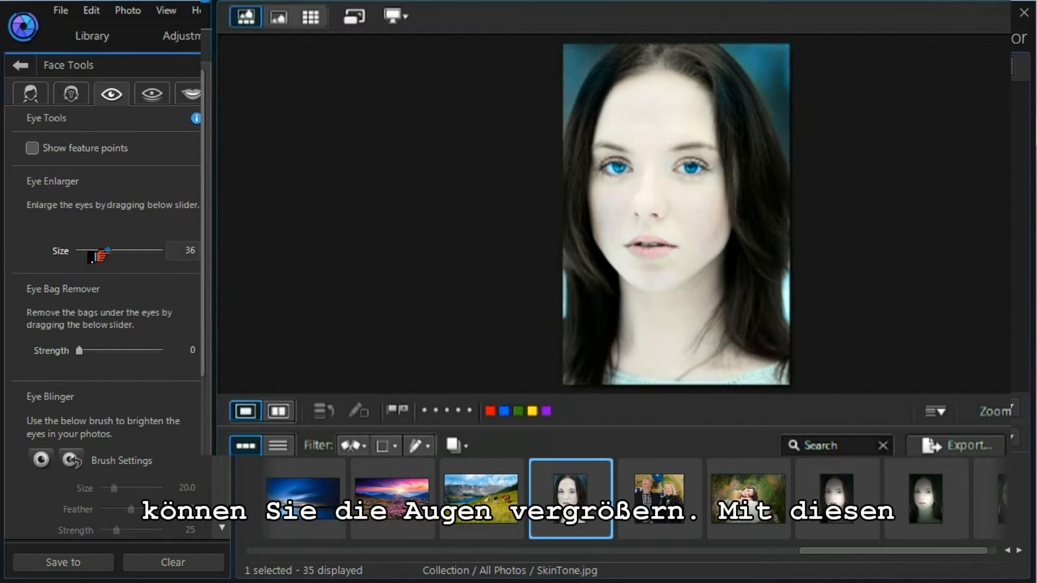
left_click_drag(98, 255, 132, 255)
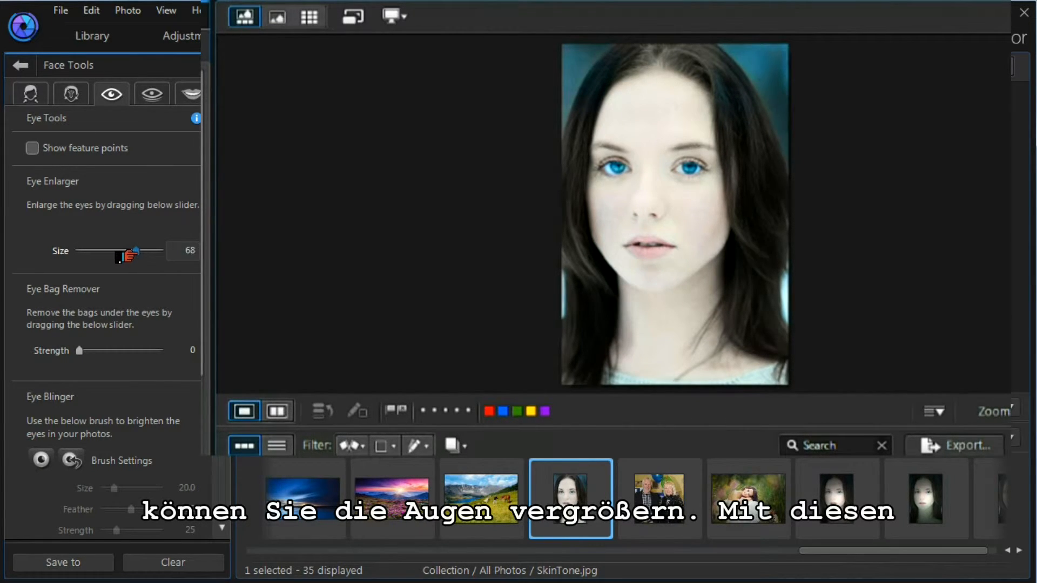
left_click_drag(132, 253, 105, 252)
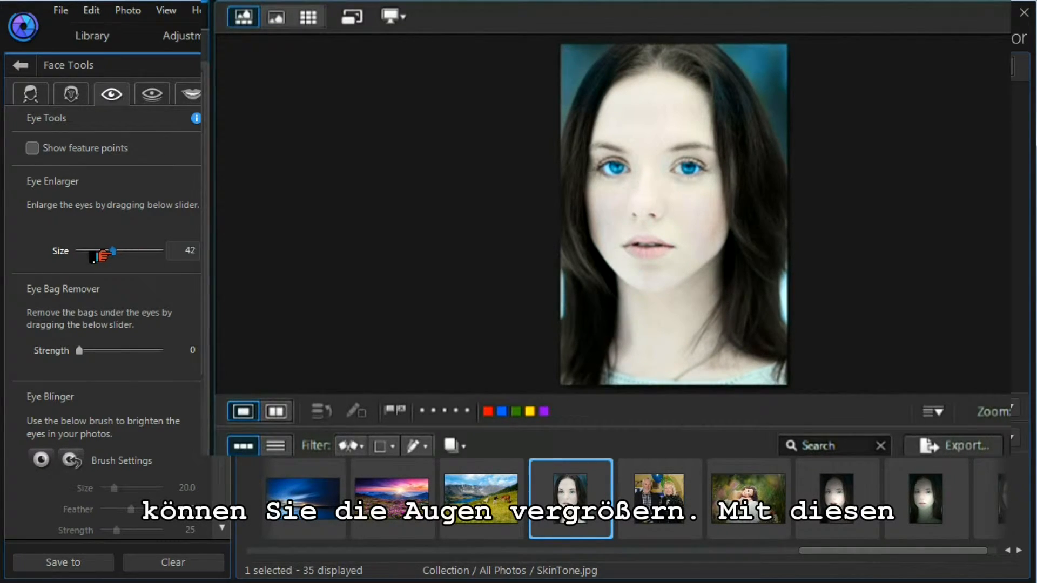
left_click_drag(109, 253, 100, 253)
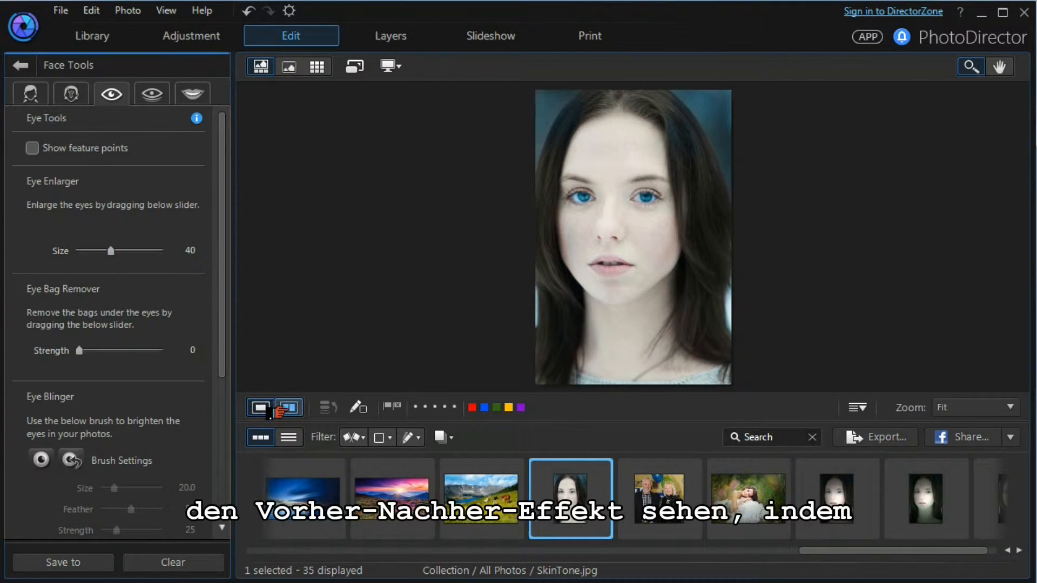
mouse_move(288, 408)
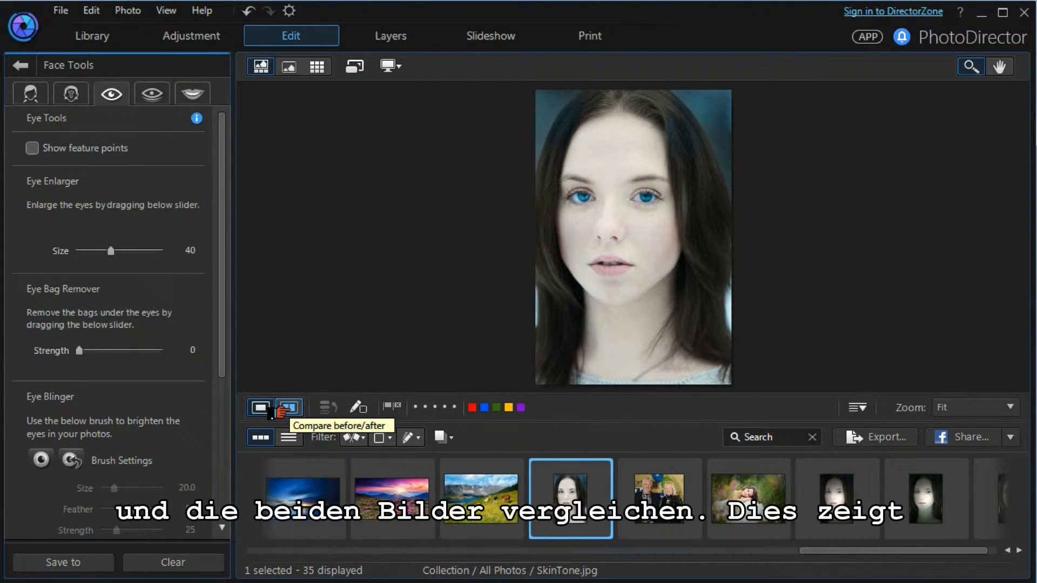
- Show Before/After side by side and fine-tune eye enlargement around 30
left_click(288, 407)
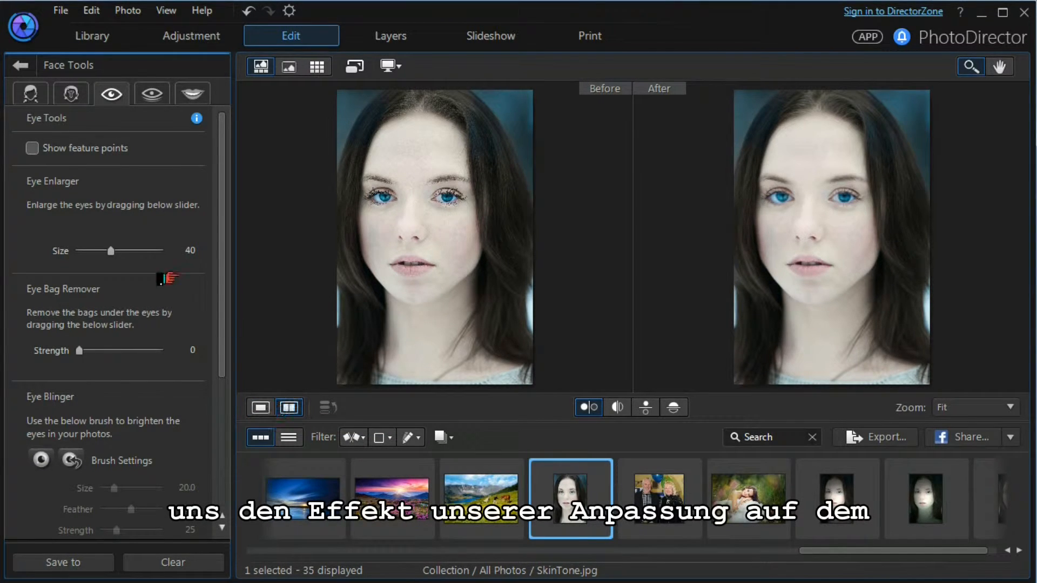
left_click_drag(112, 251, 90, 251)
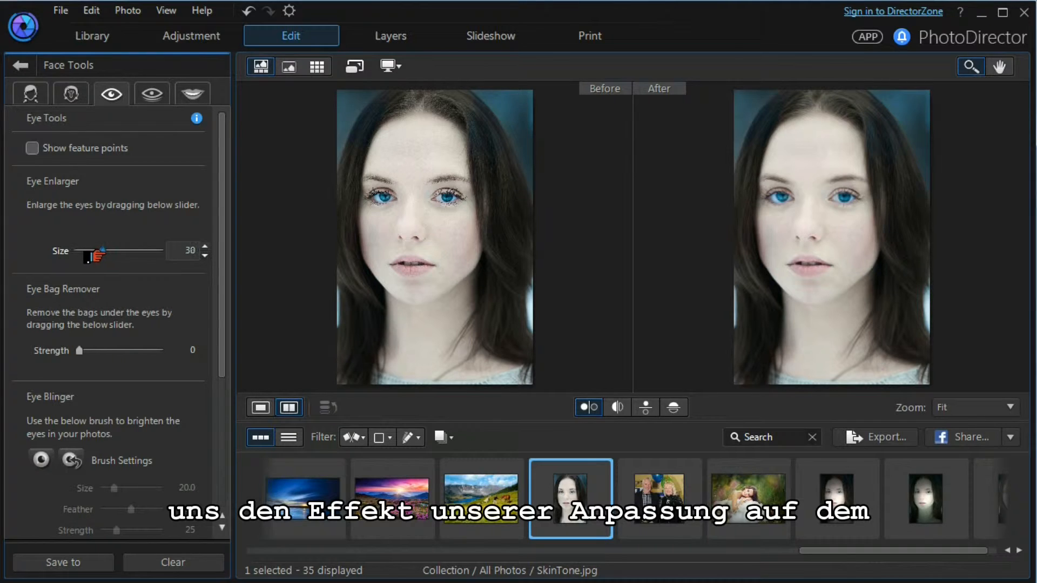
left_click_drag(93, 252, 122, 252)
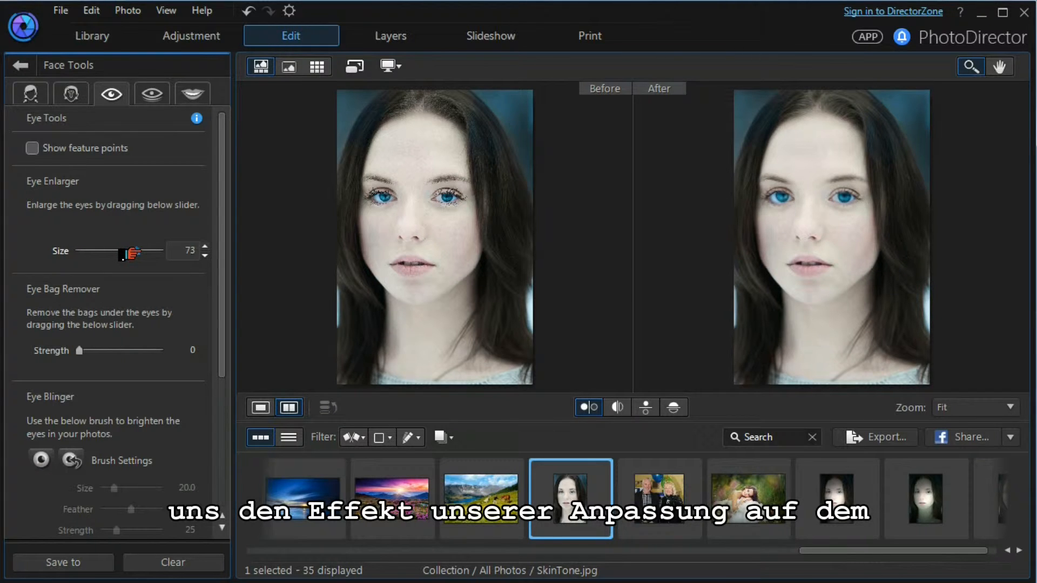
left_click_drag(123, 253, 88, 253)
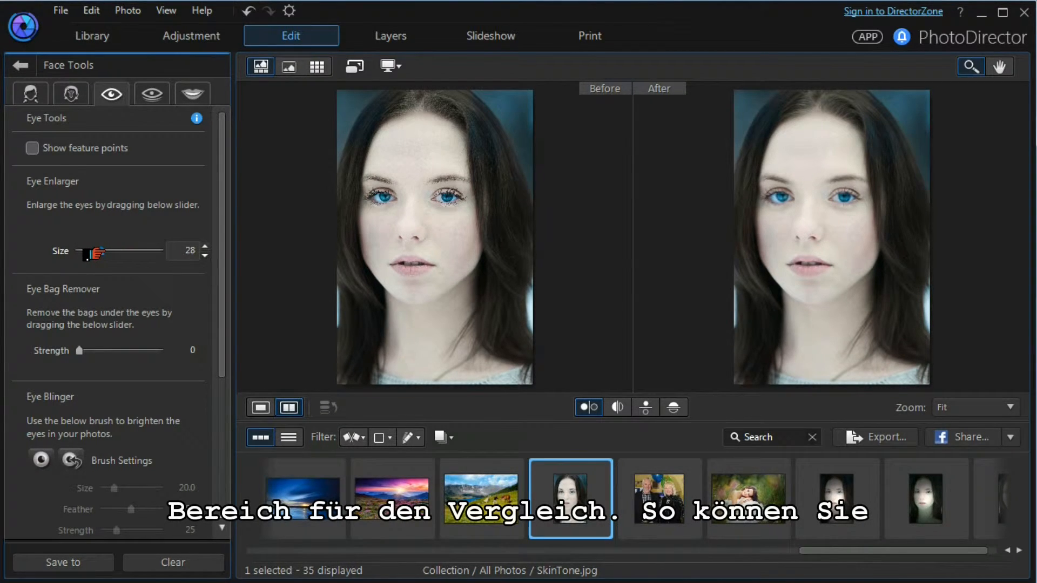
left_click_drag(90, 252, 106, 252)
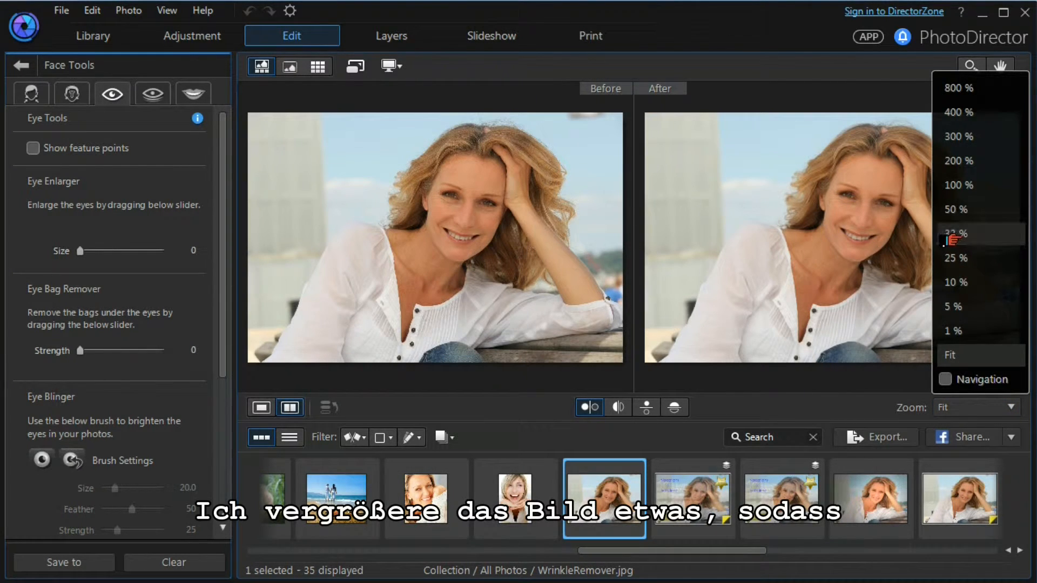
- Zoom to 33% and raise Eye Bag Remover strength to full
left_click(956, 235)
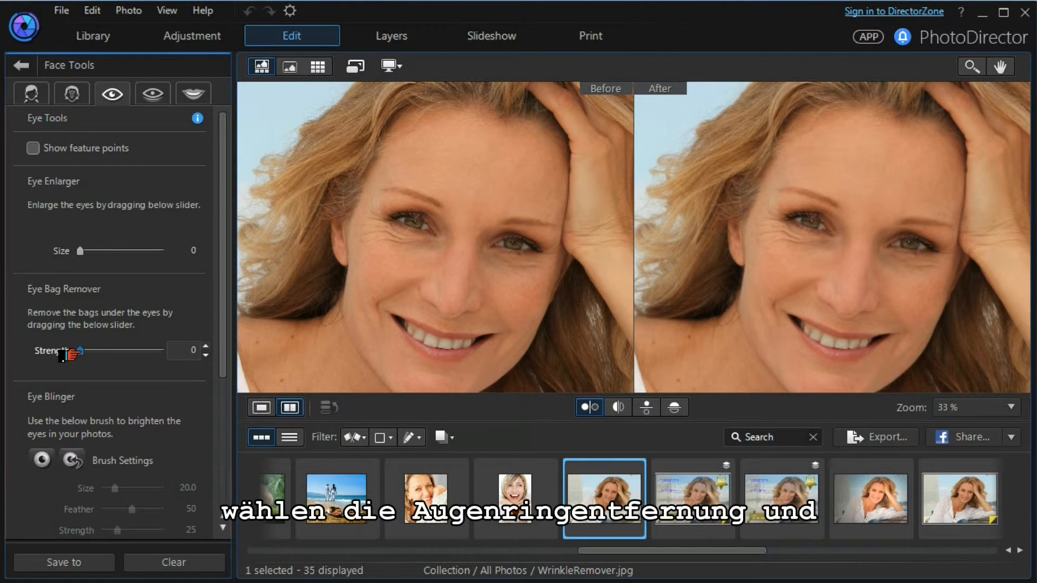
left_click_drag(75, 350, 96, 350)
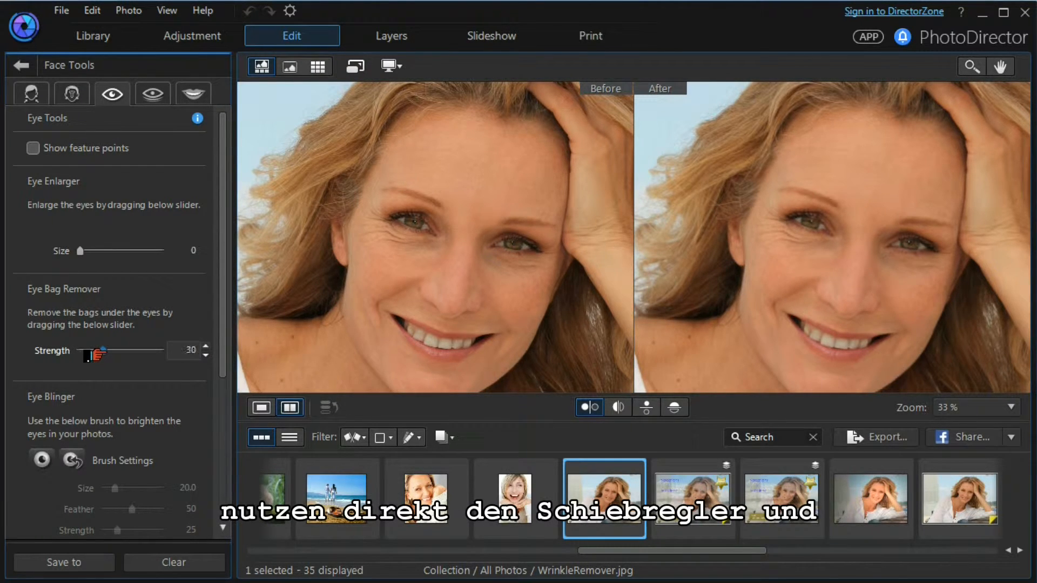
left_click_drag(87, 350, 143, 350)
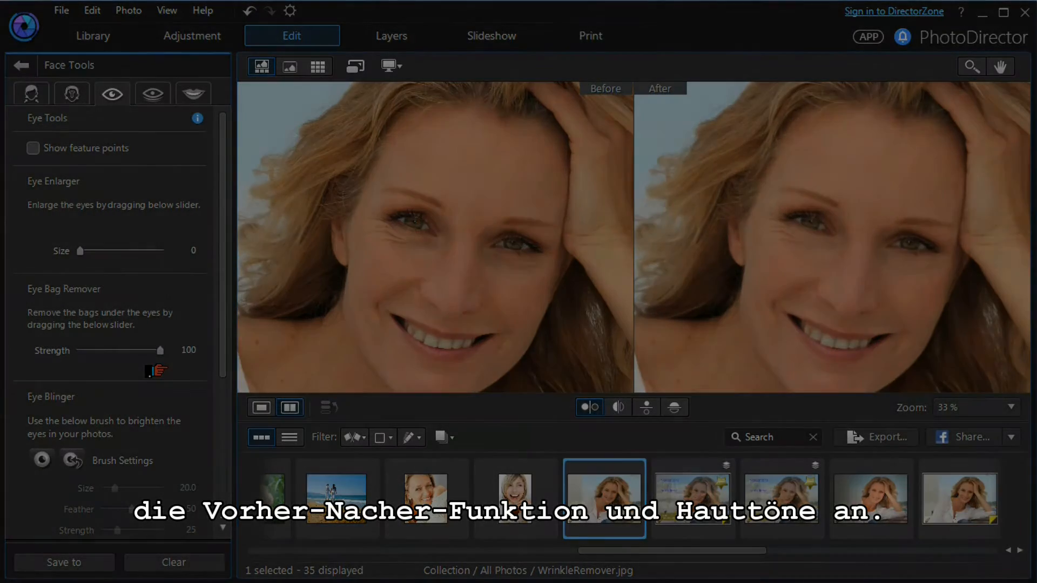
- Try the left/right and top/bottom before-after splits and keep the top/bottom single-image split
left_click(569, 498)
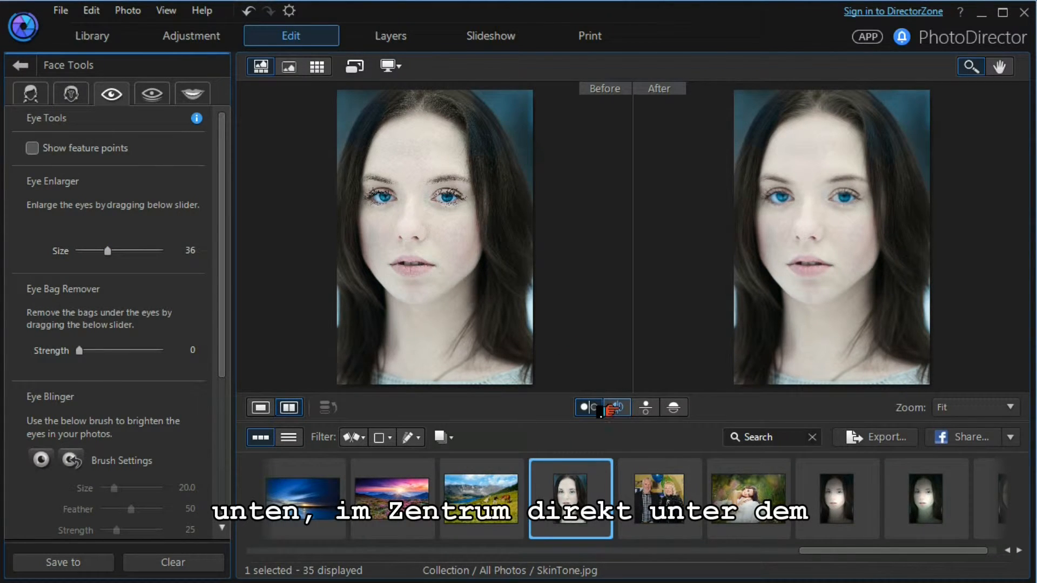
mouse_move(615, 407)
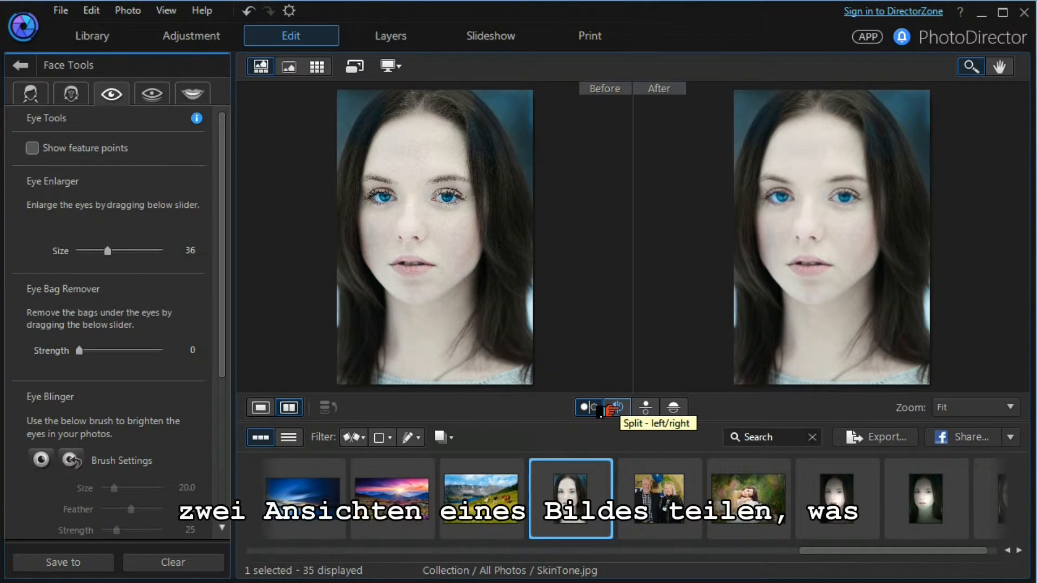
left_click(586, 408)
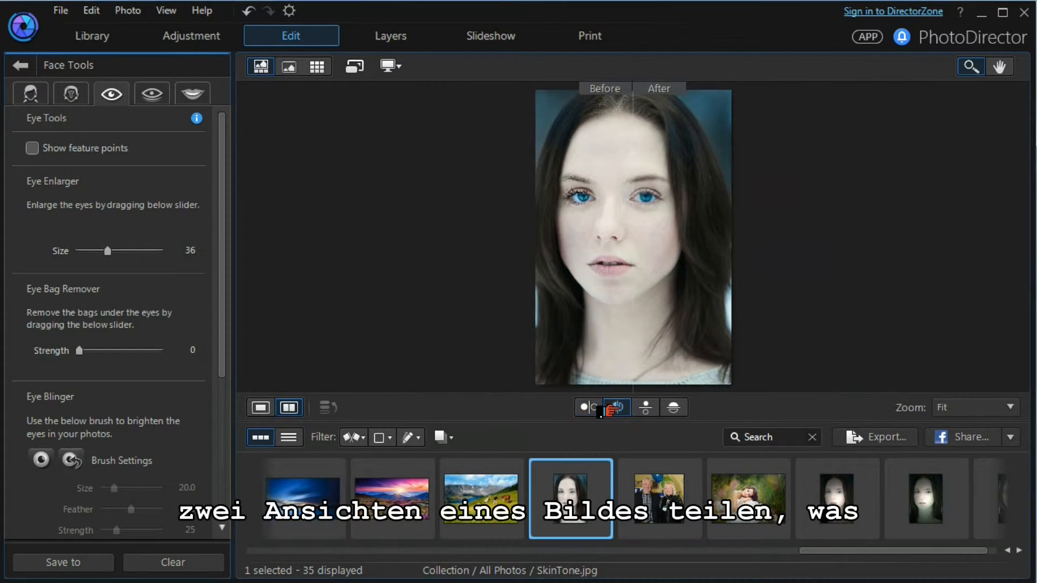
mouse_move(613, 408)
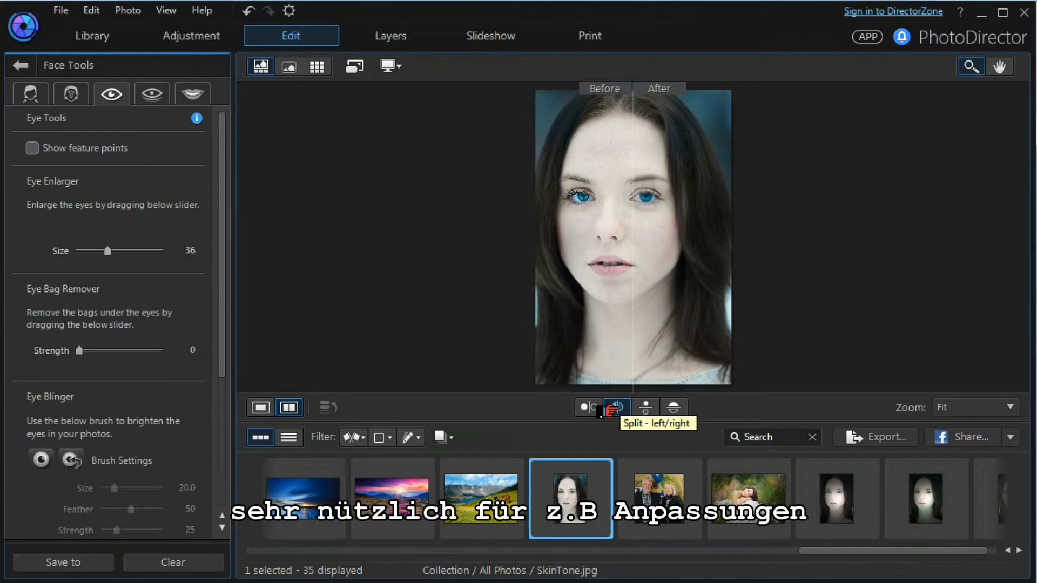
left_click(645, 407)
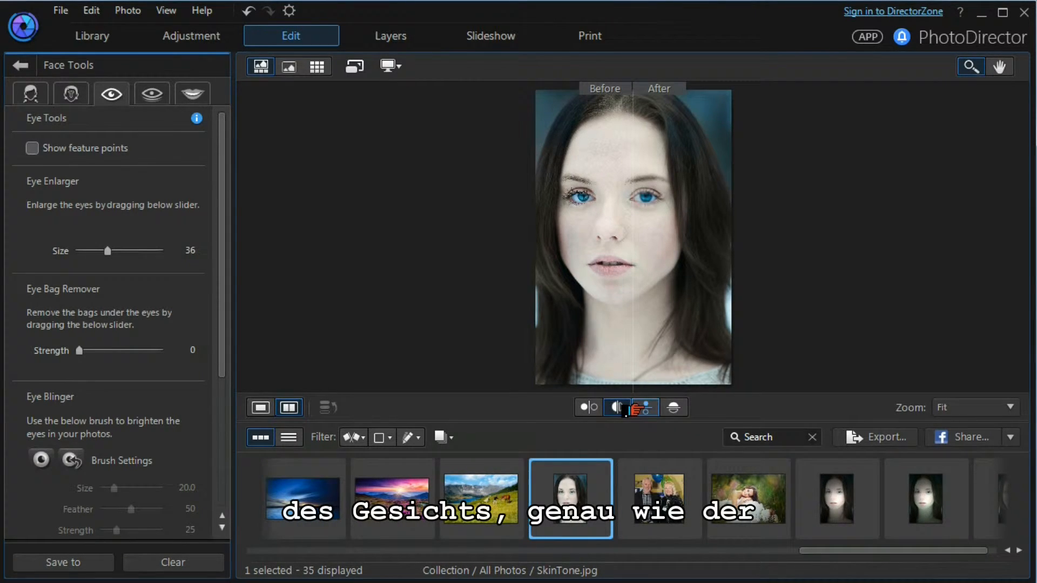
left_click(616, 408)
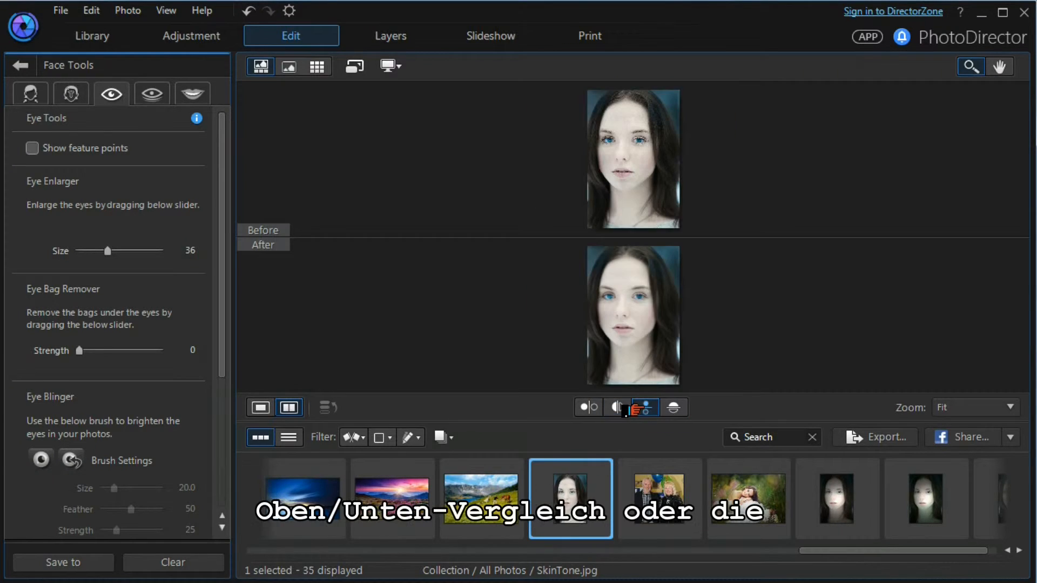
mouse_move(672, 407)
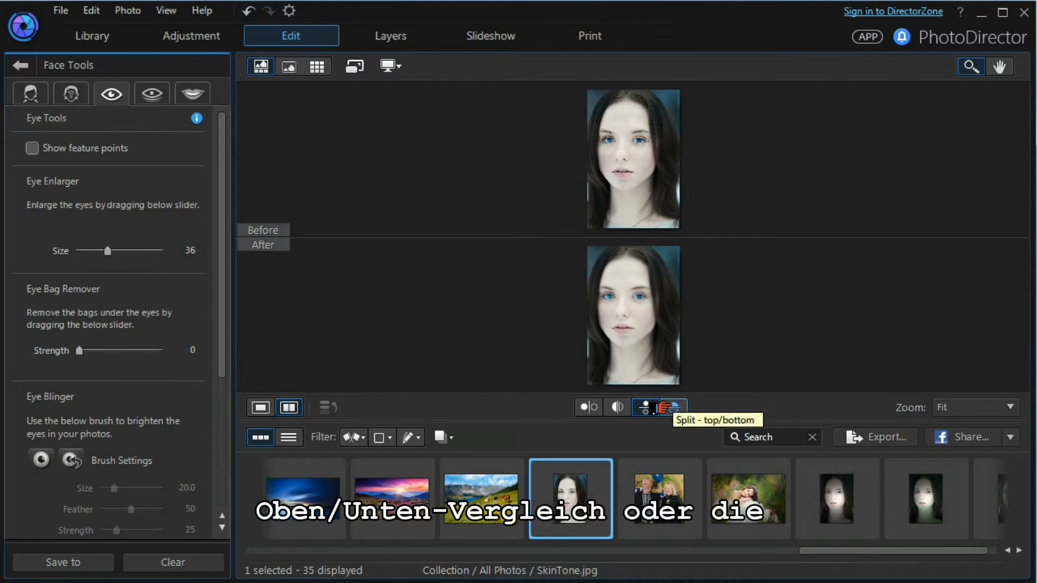
left_click(674, 407)
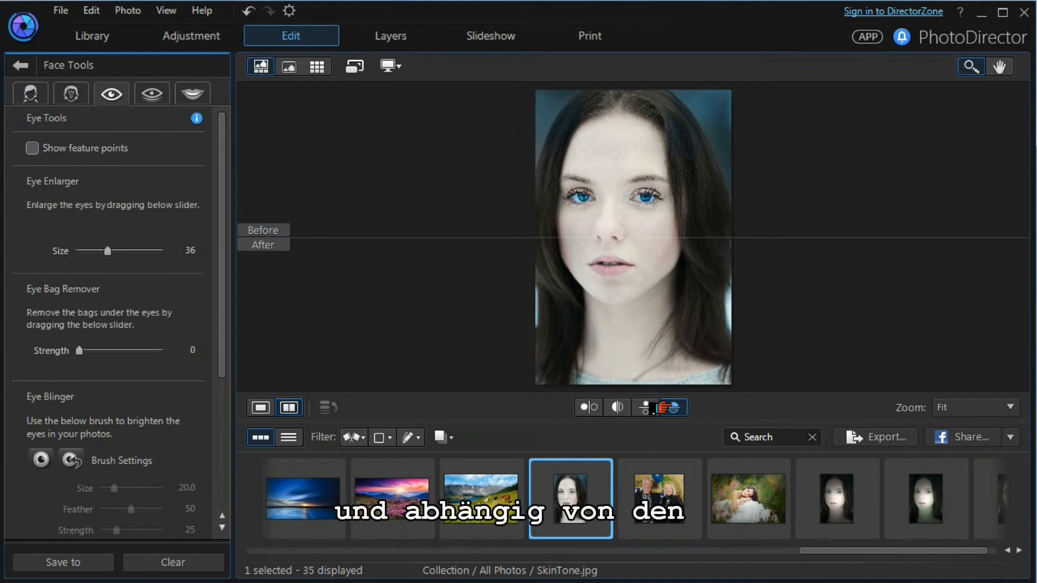
mouse_move(673, 408)
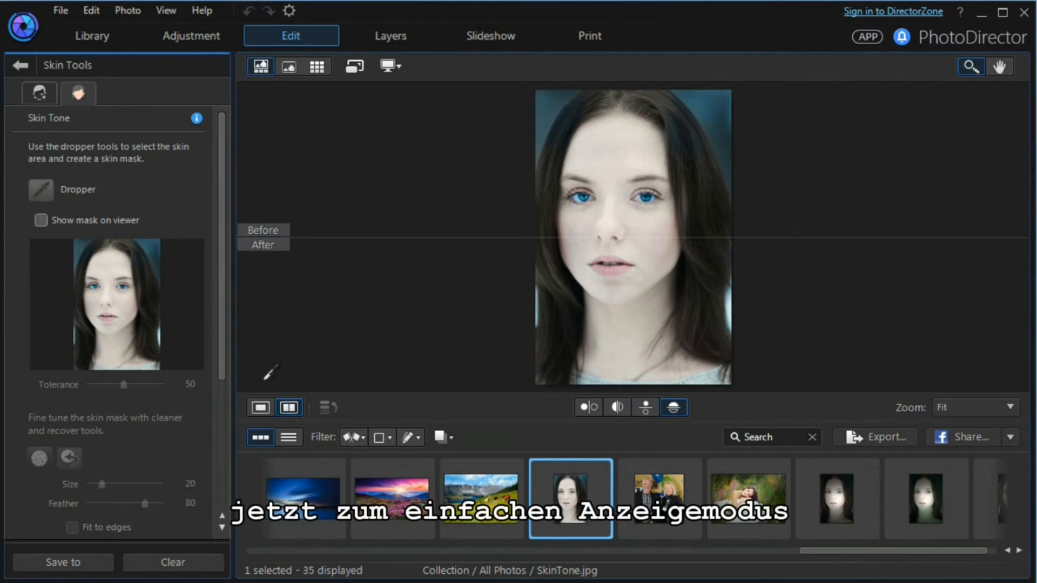
- In single view, sample the skin with the Dropper and show the skin mask over the portrait
left_click(261, 407)
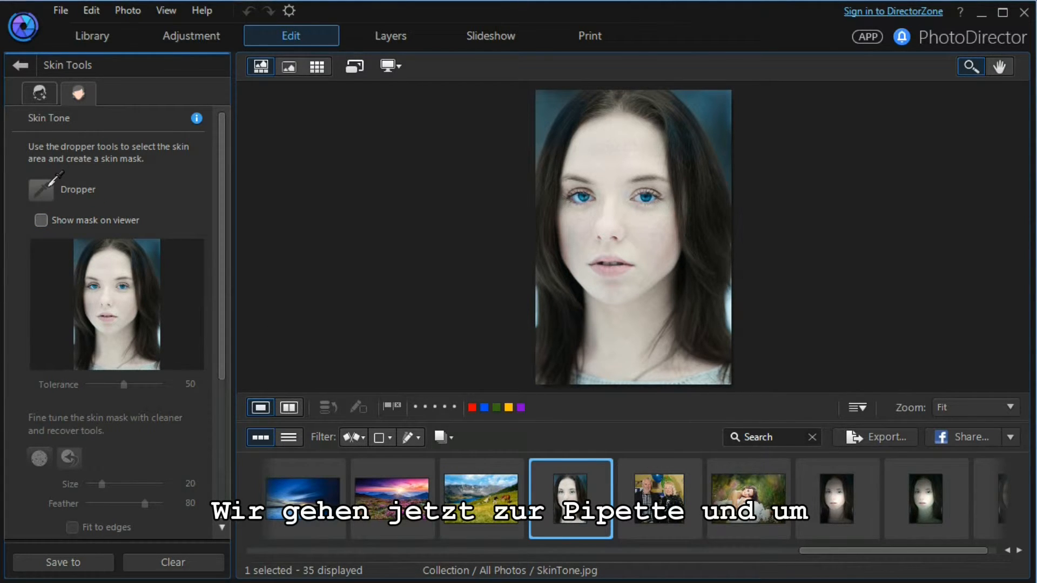
left_click(40, 220)
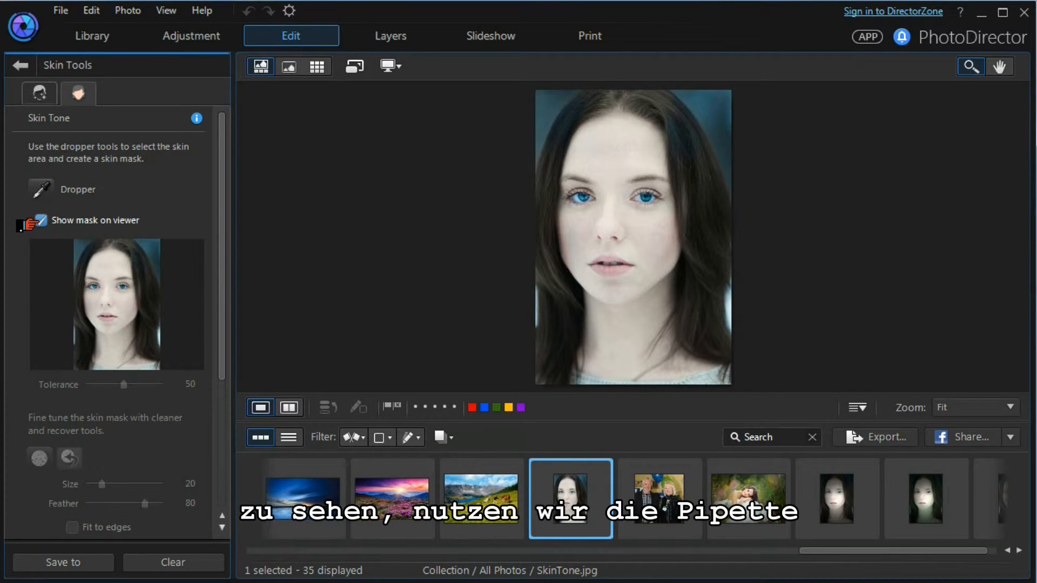
left_click(40, 220)
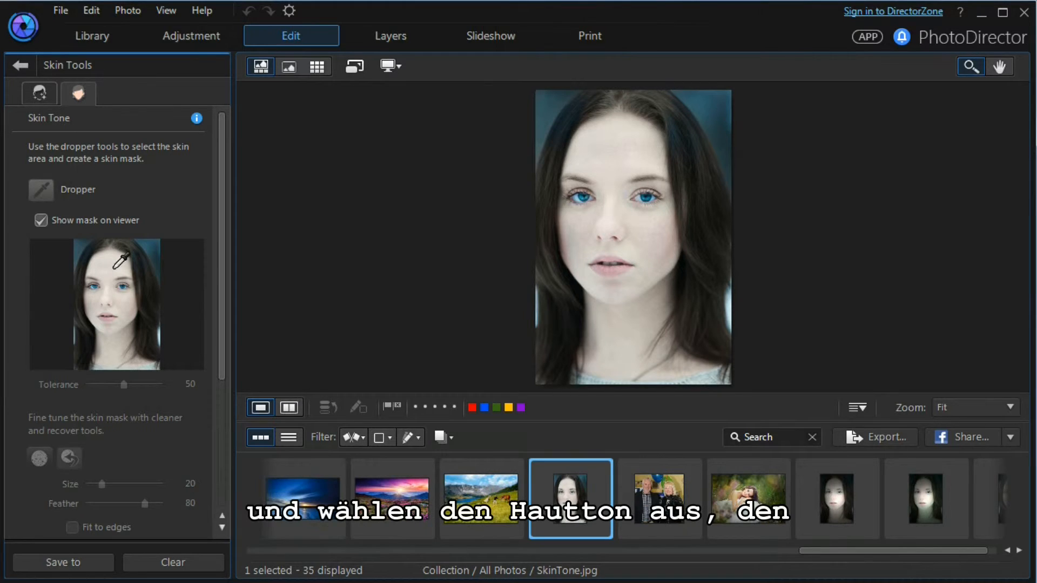
mouse_move(115, 263)
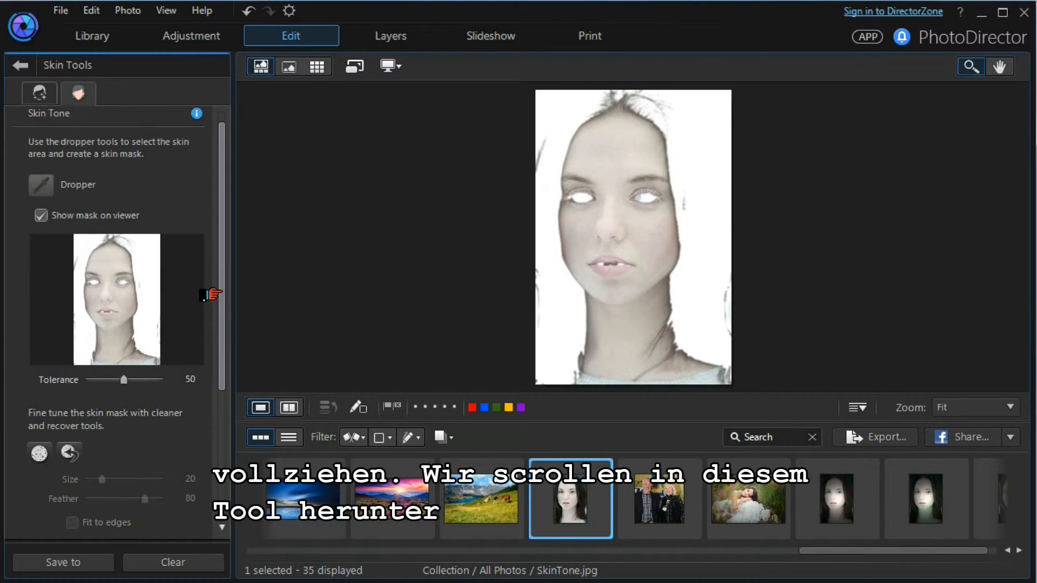
scroll("down", 3)
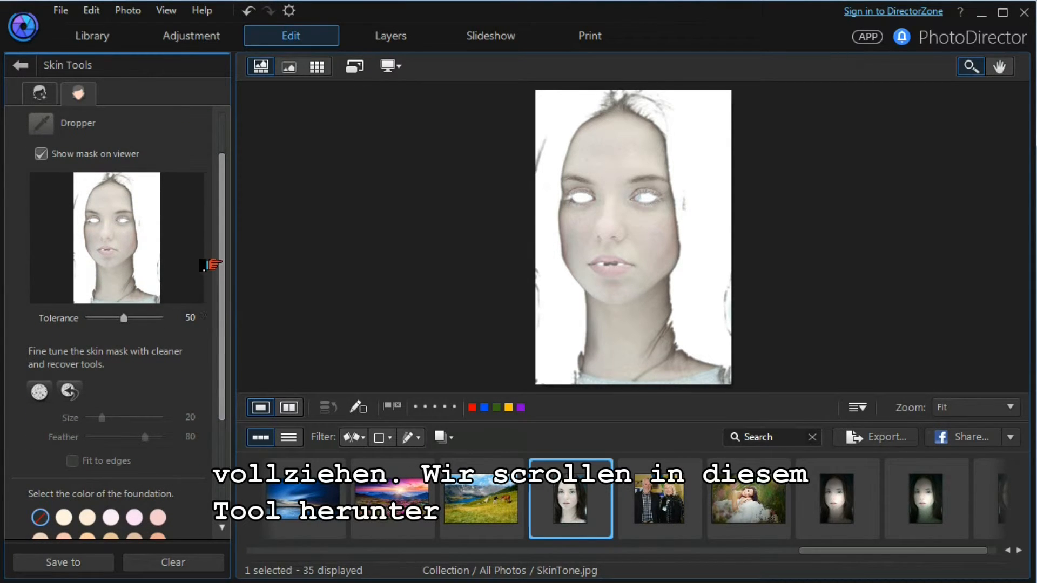
scroll("down", 3)
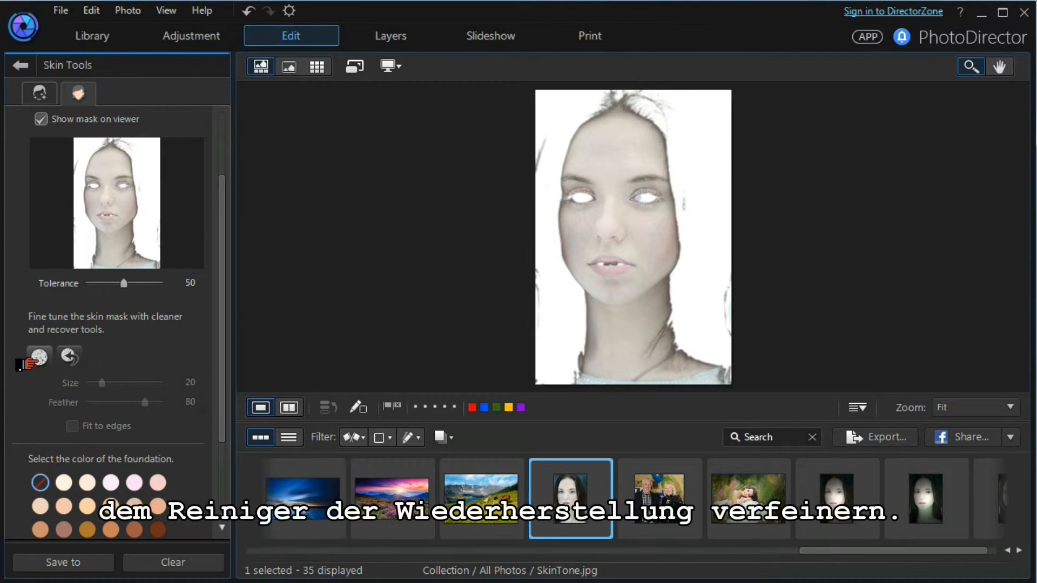
mouse_move(37, 355)
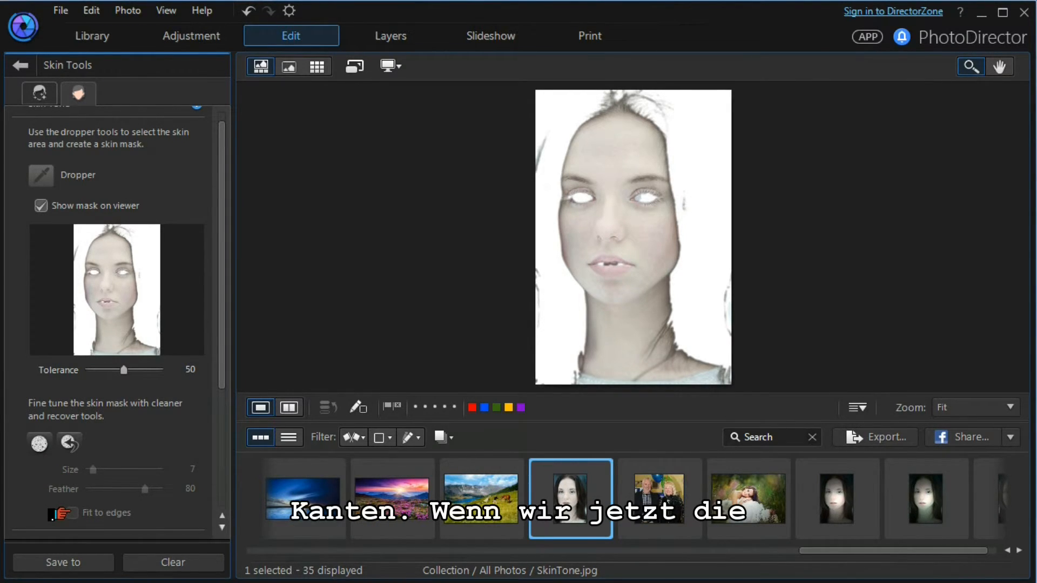
mouse_move(38, 443)
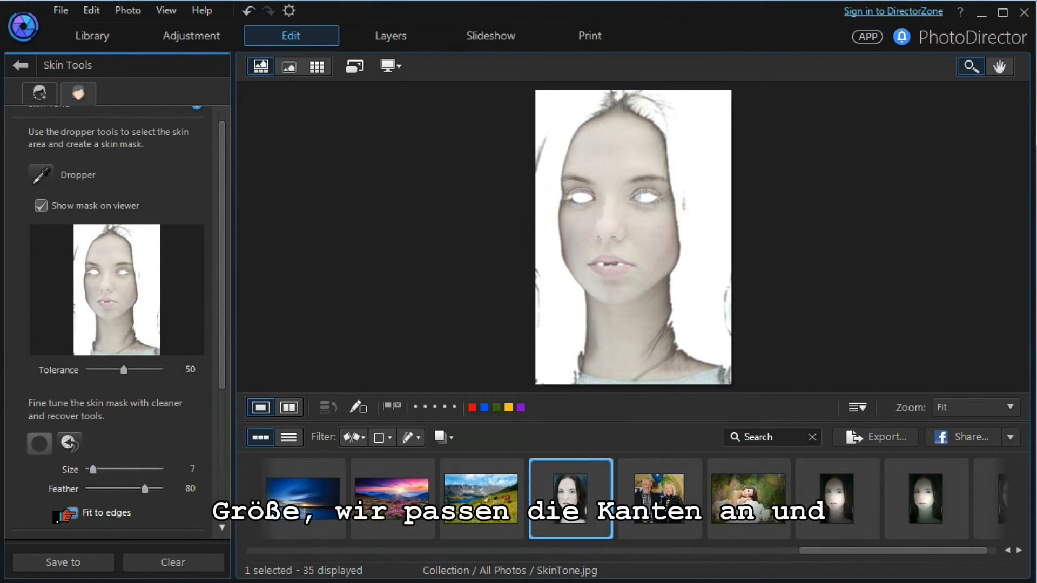
- Make the cleaner brush fit to edges, zoom into the masked face, then fit the whole portrait in the viewer
left_click(71, 512)
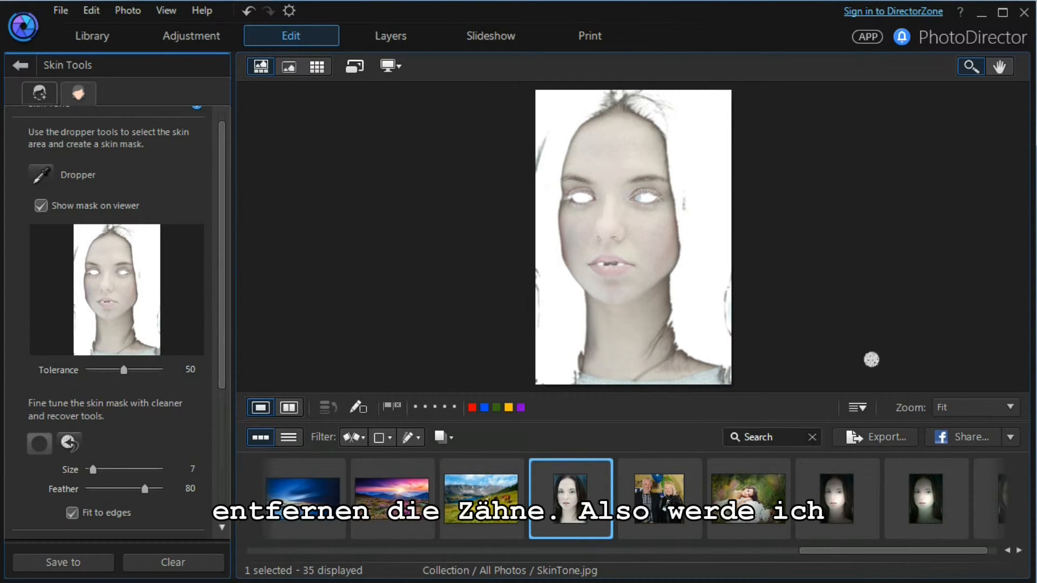
left_click(971, 65)
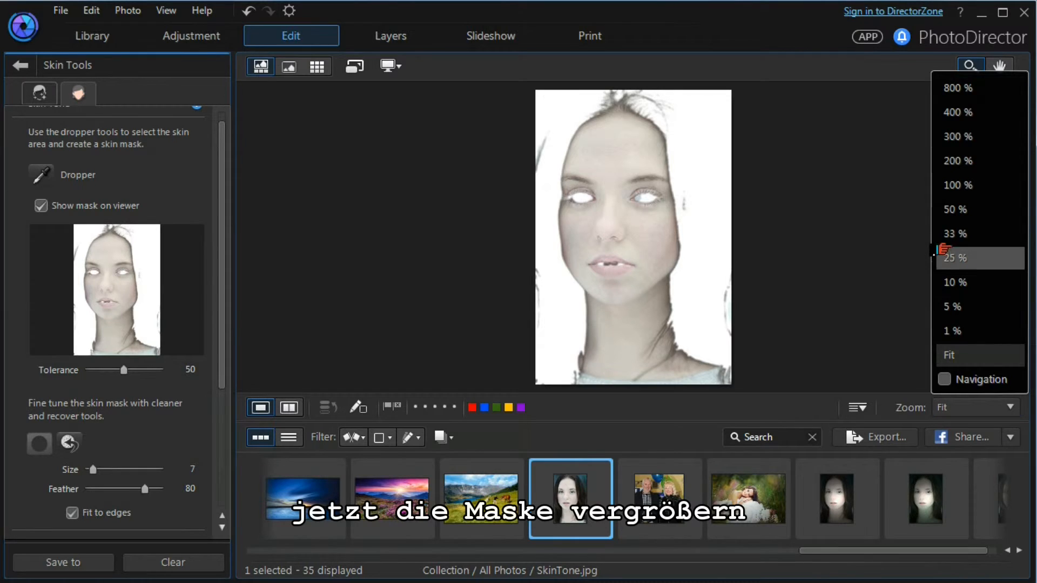
left_click(955, 234)
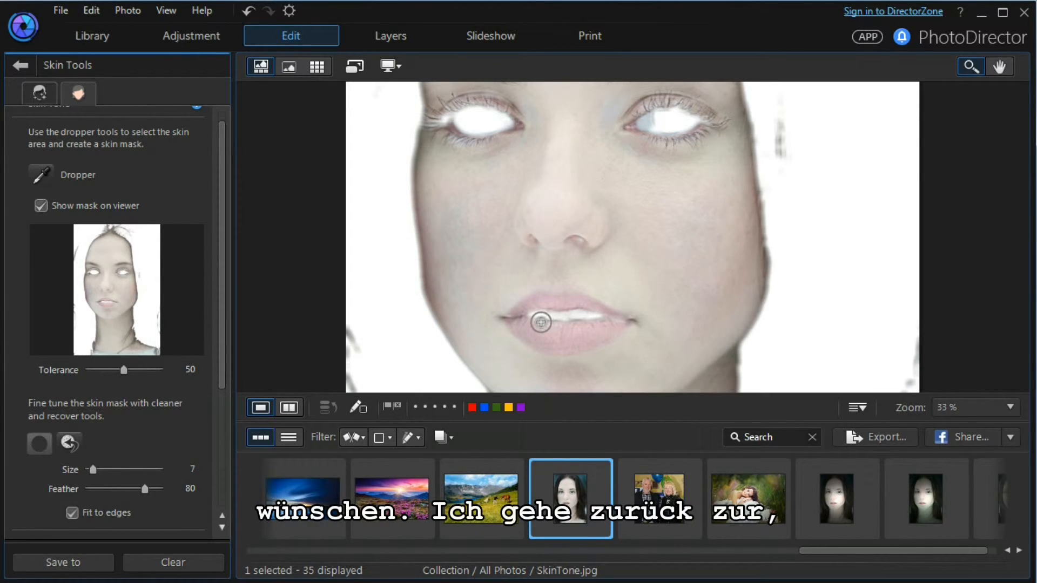
left_click(1008, 408)
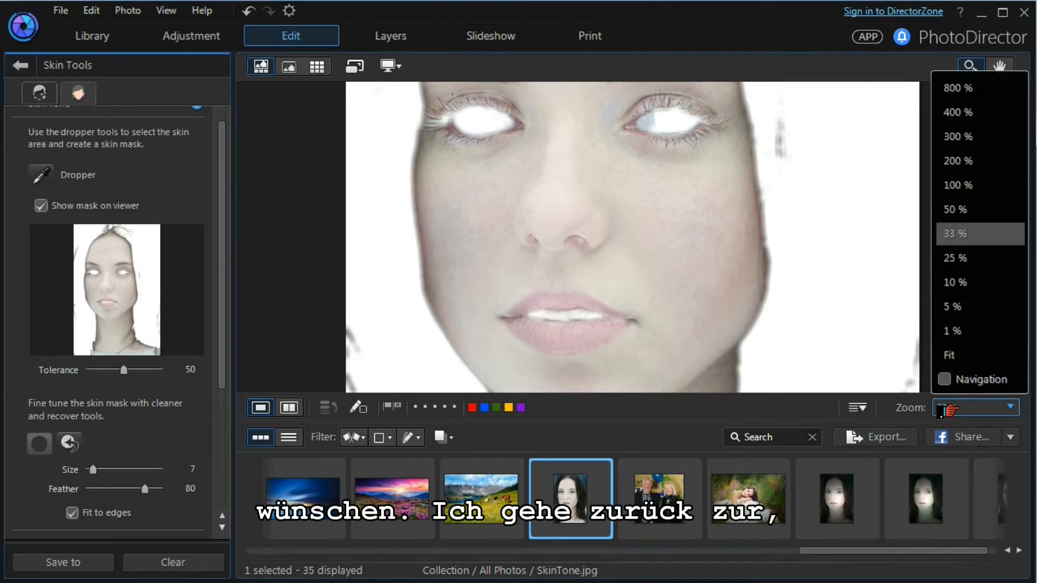
left_click(949, 355)
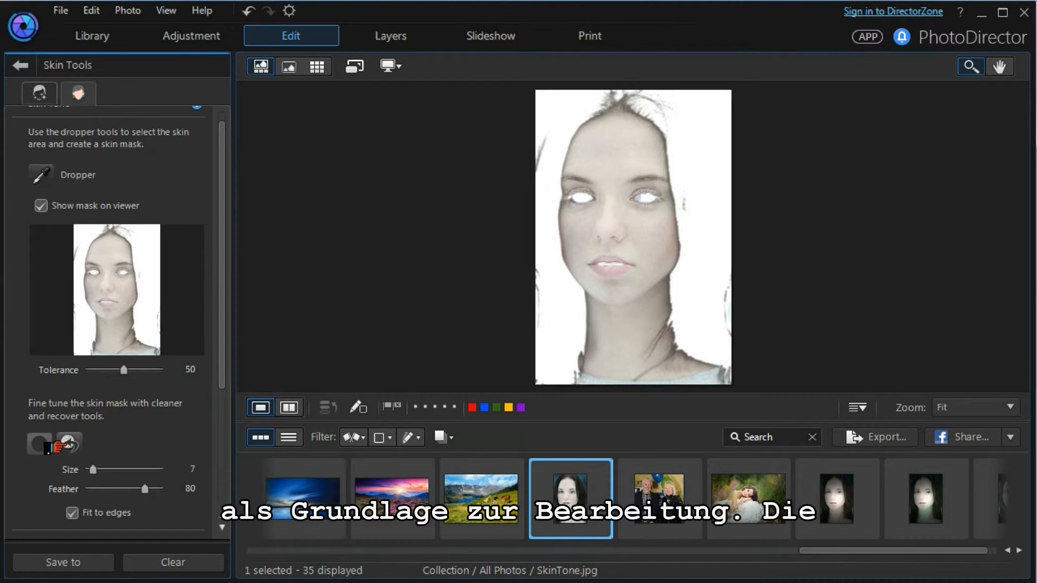
mouse_move(68, 443)
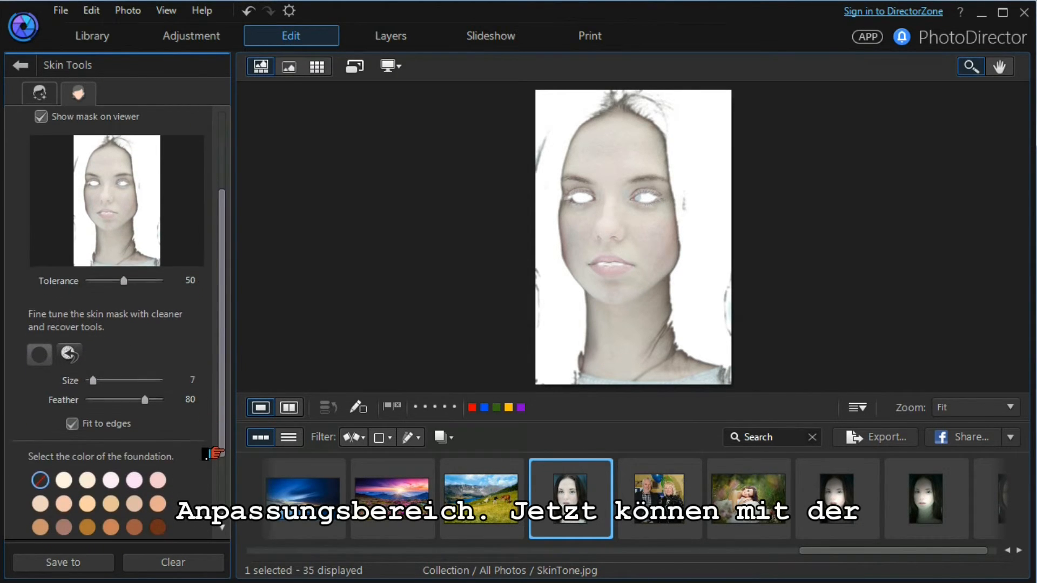
- Apply a light foundation colour swatch to the portrait's skin, clearing the mask overlay
scroll("down", 3)
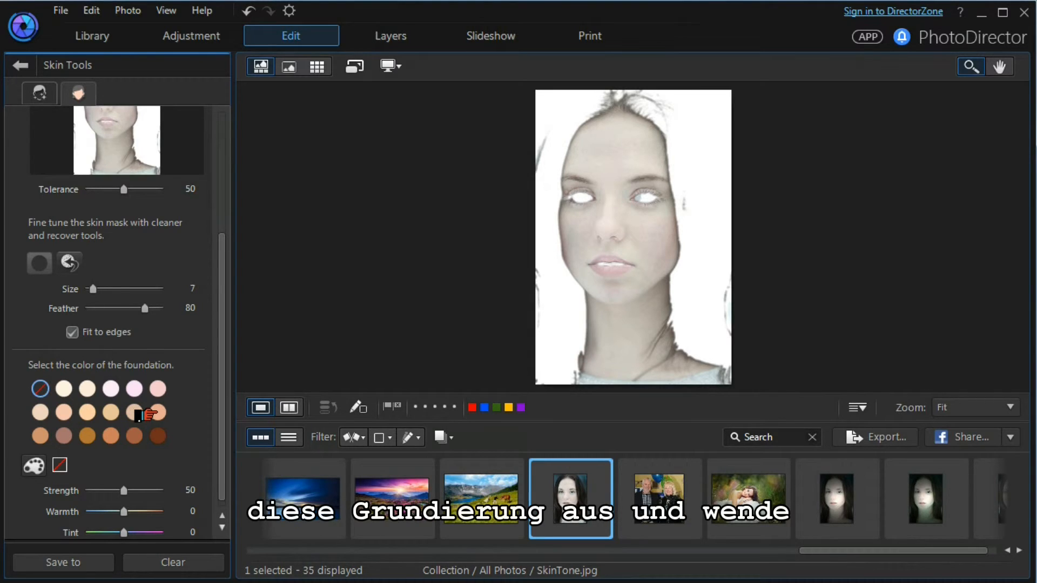
left_click(156, 412)
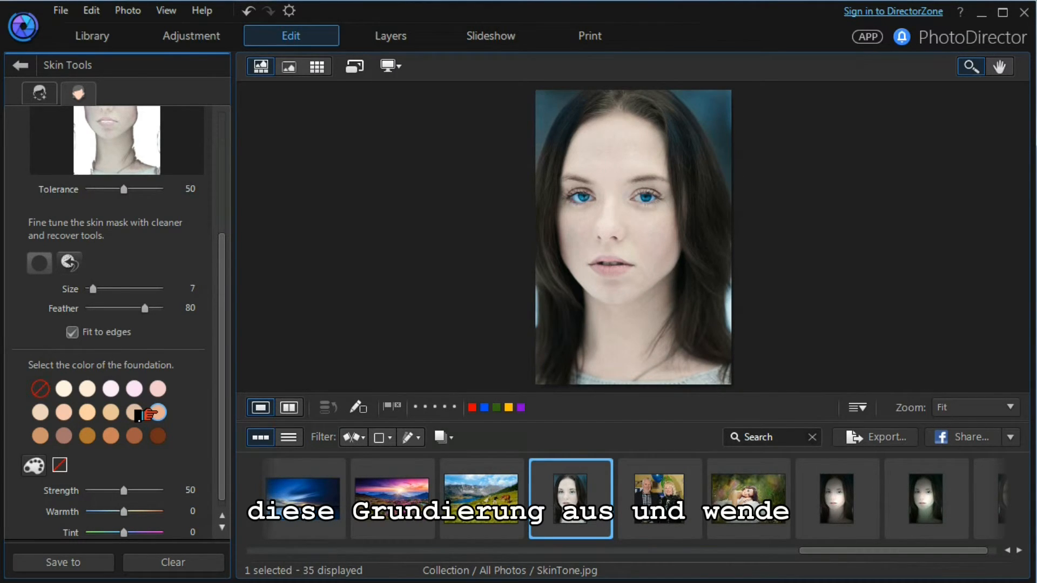
left_click(157, 412)
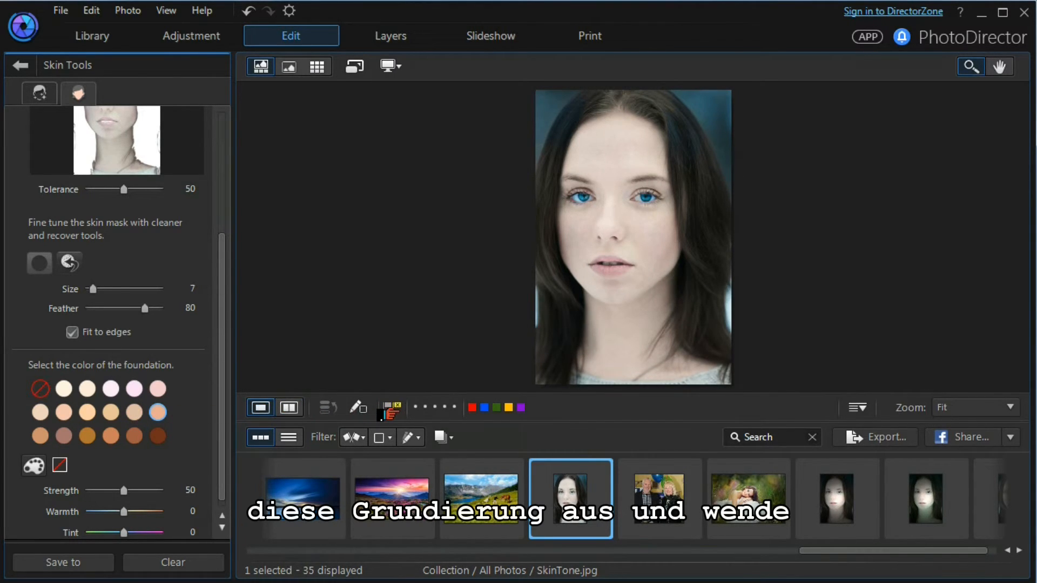
- Show the portrait as side-by-side before and after halves
left_click(289, 407)
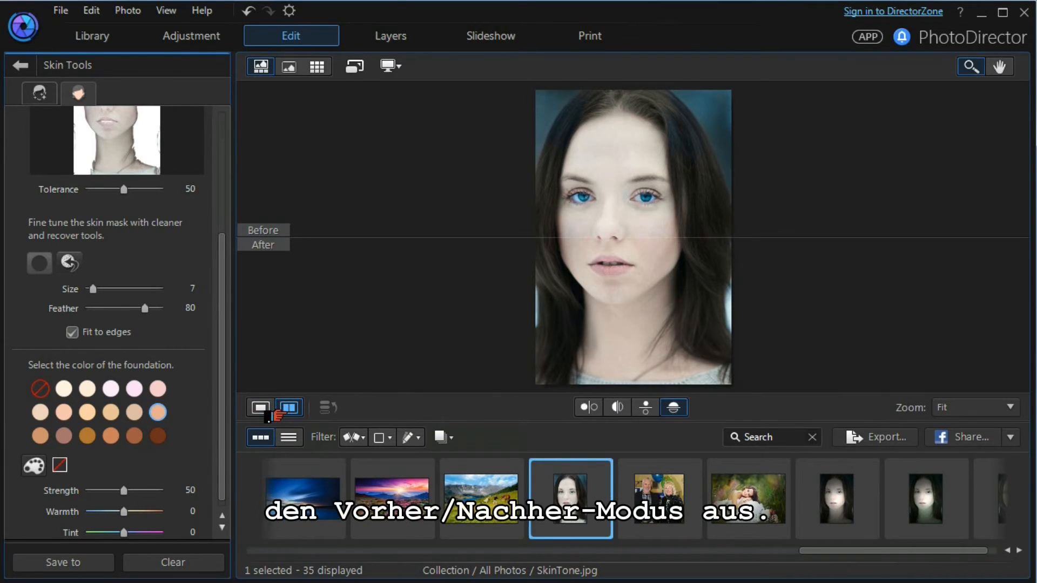
left_click(588, 407)
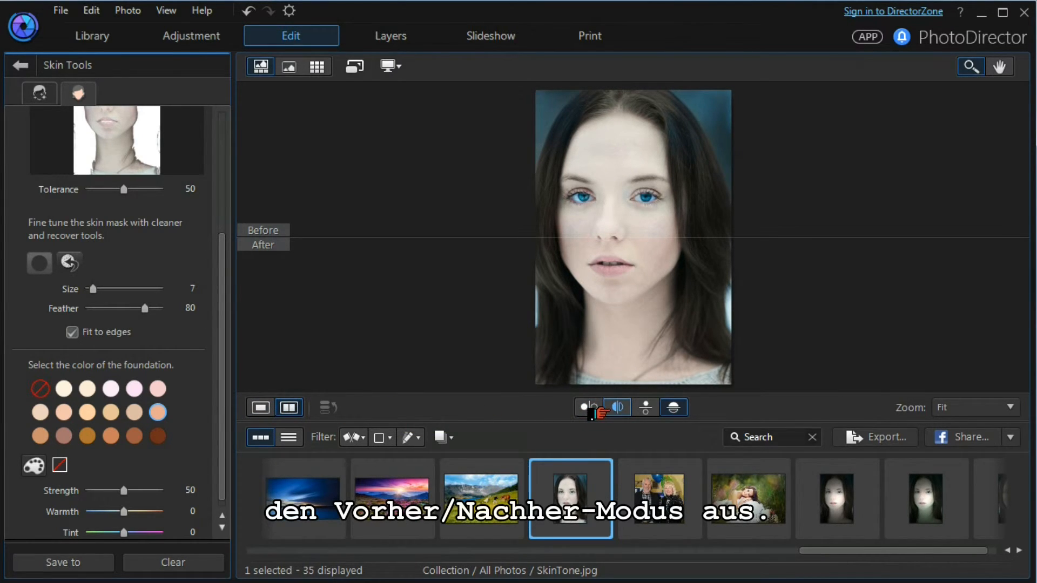
left_click(615, 407)
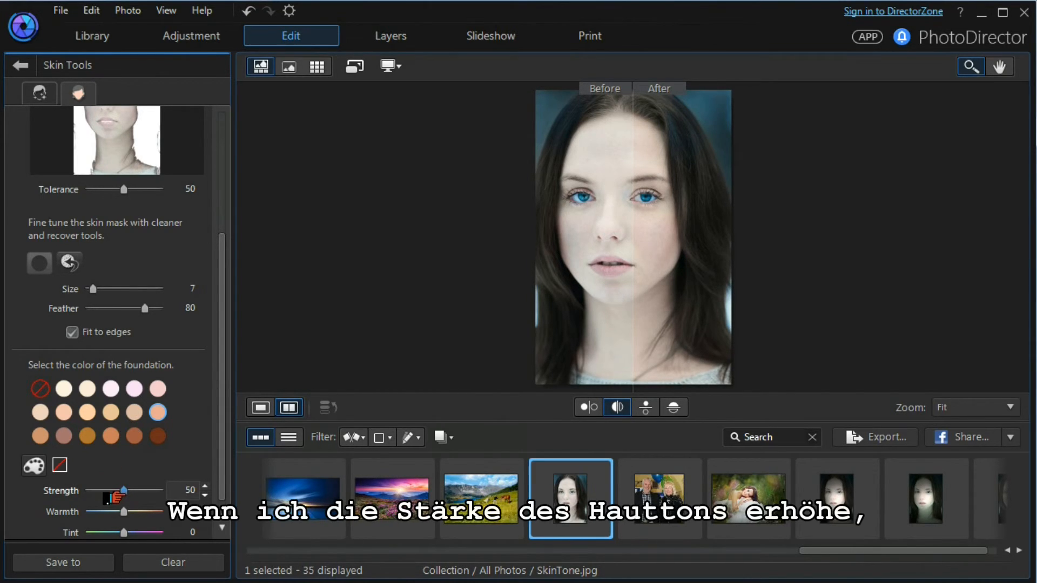
- Try foundation strength 88 and 81 before settling on 53, and test warmth and tint ending near -5
left_click_drag(106, 490, 122, 491)
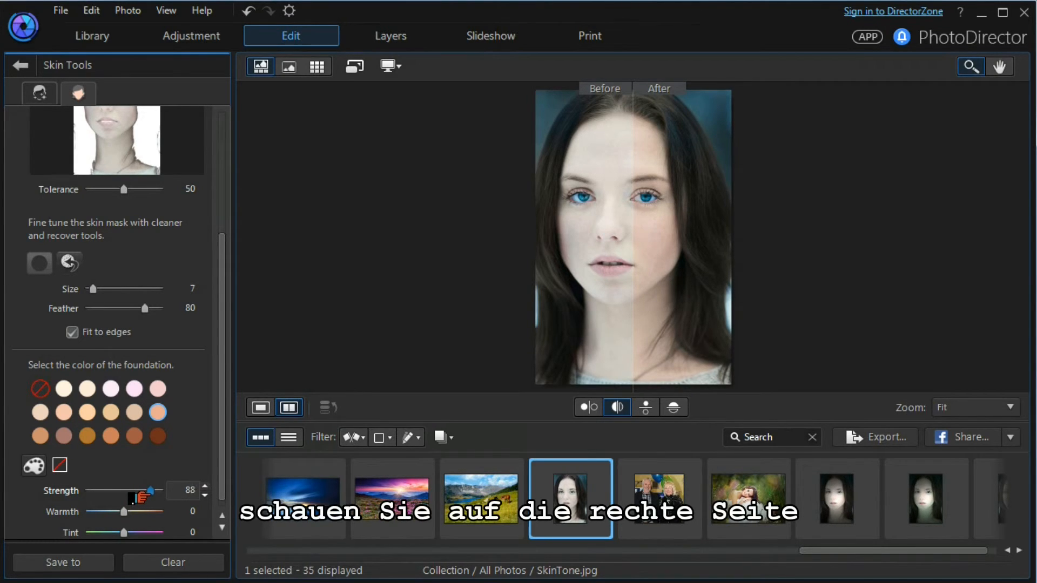
left_click_drag(143, 490, 125, 490)
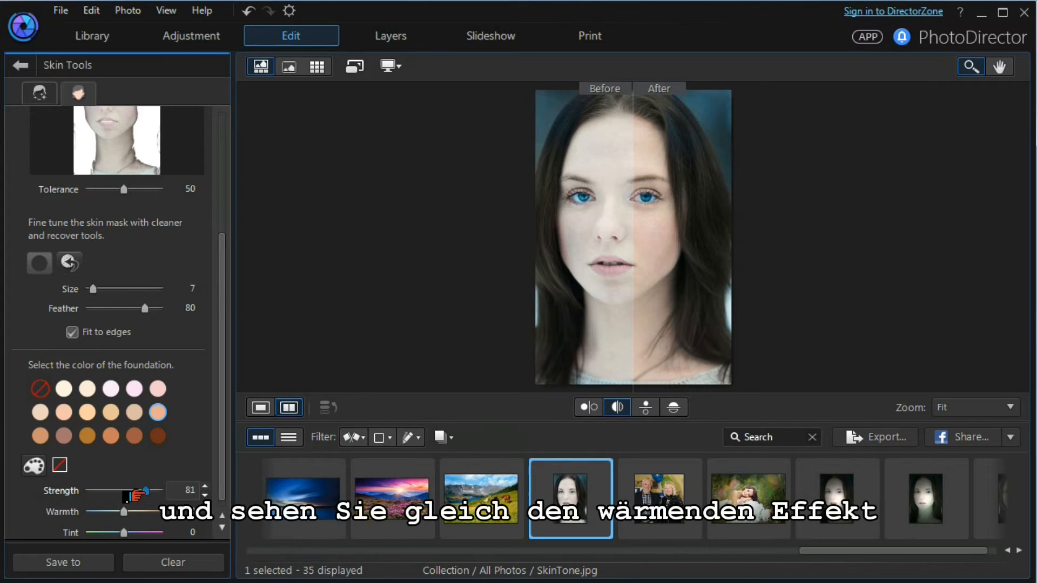
left_click_drag(131, 491, 102, 490)
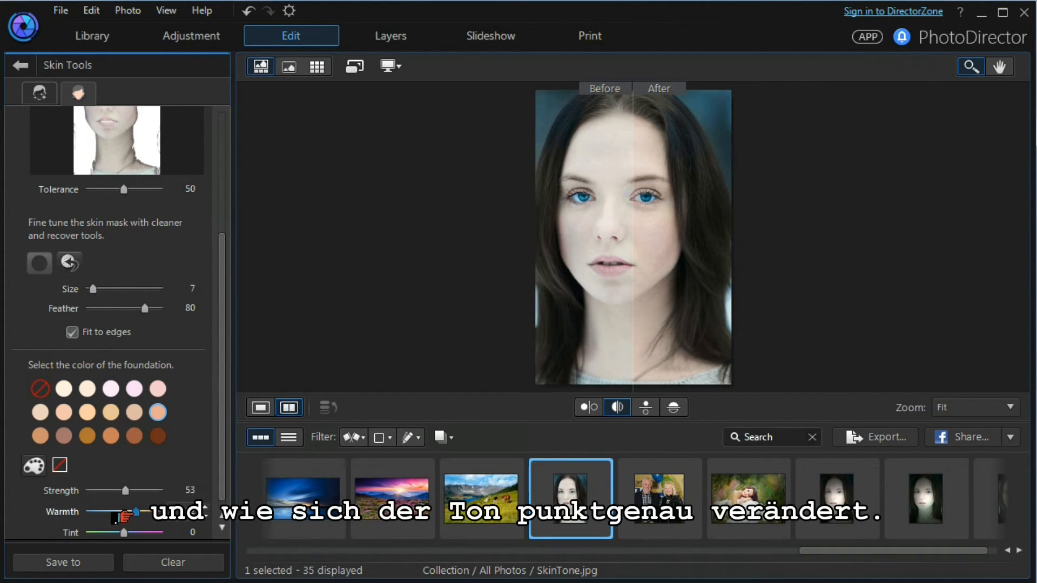
left_click_drag(136, 512, 122, 512)
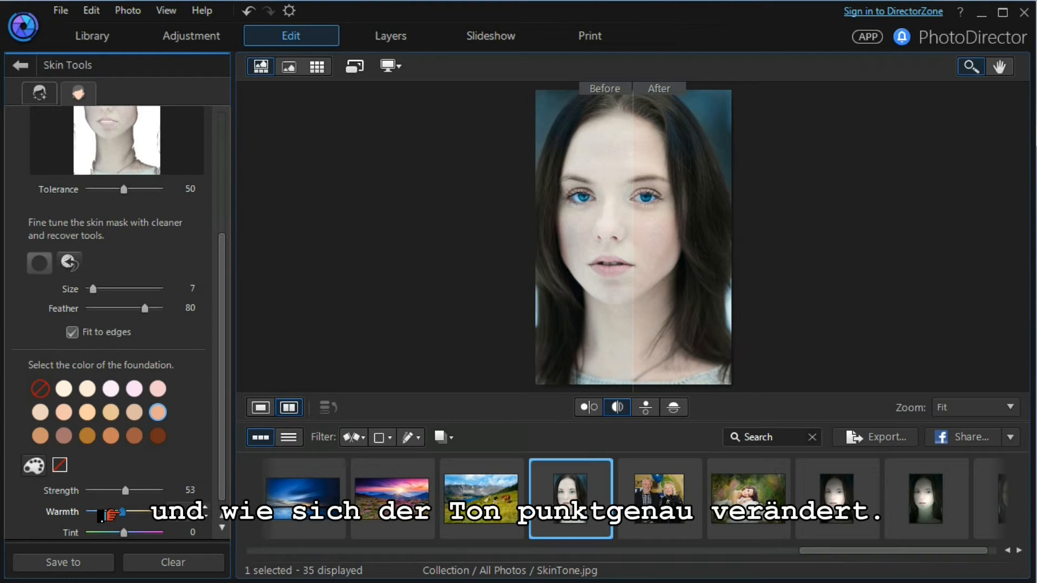
left_click_drag(106, 533, 122, 533)
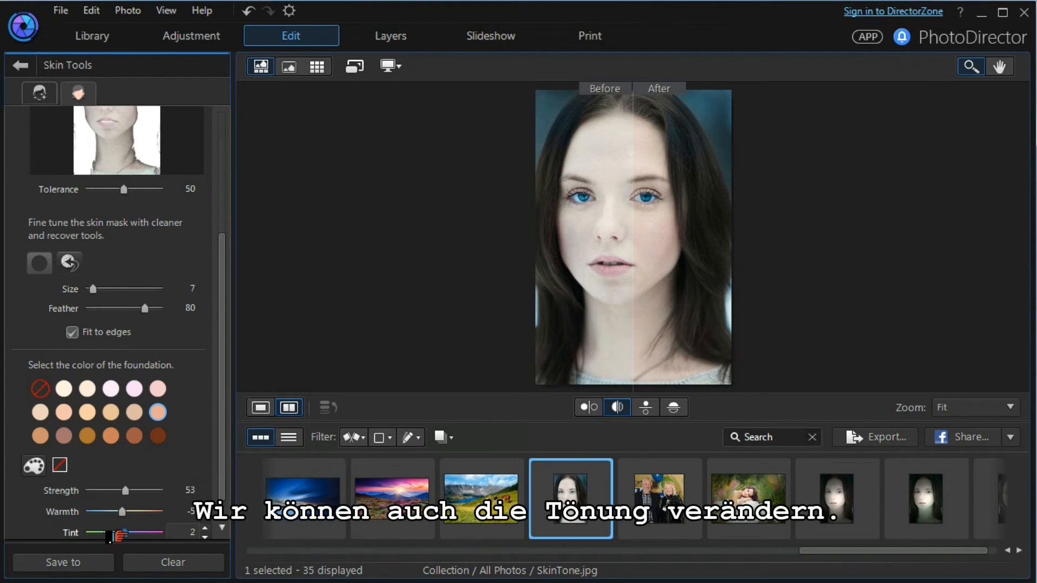
left_click_drag(108, 532, 132, 533)
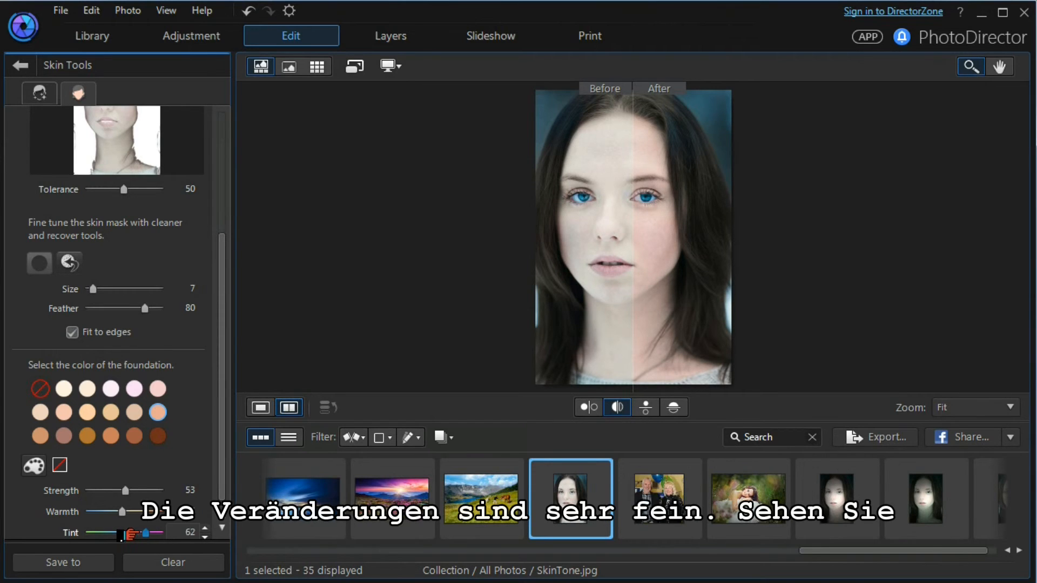
left_click_drag(136, 532, 103, 533)
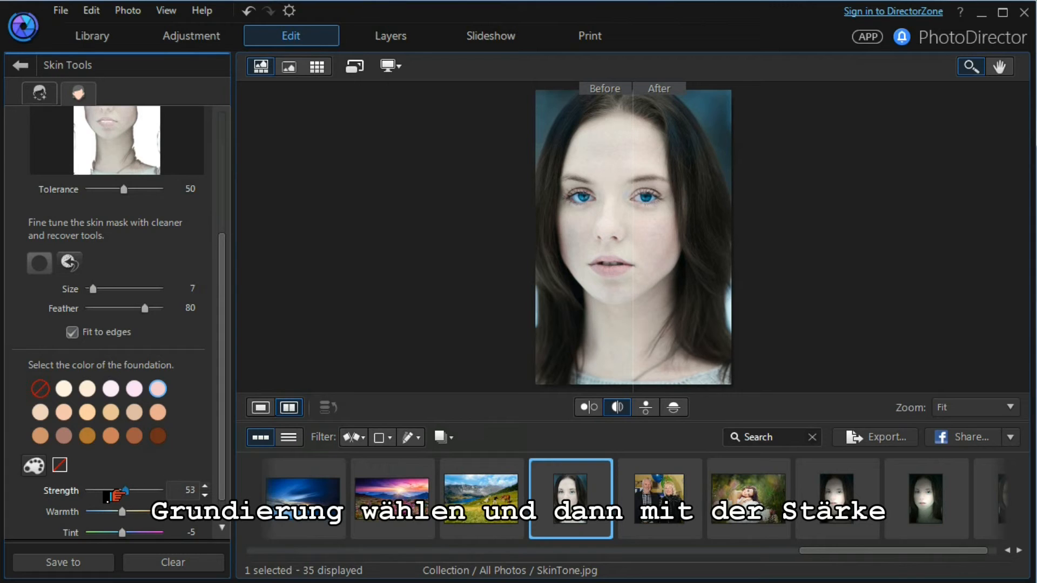
- Try strength 91 and 53, then settle the foundation at strength 81 and warmth 36
left_click_drag(103, 493, 136, 493)
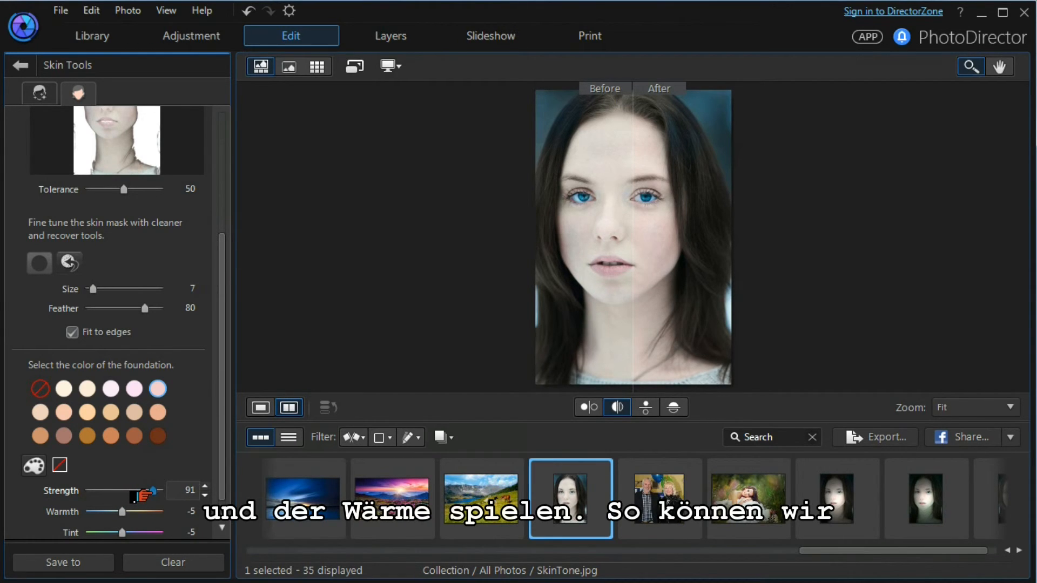
left_click_drag(152, 491, 105, 490)
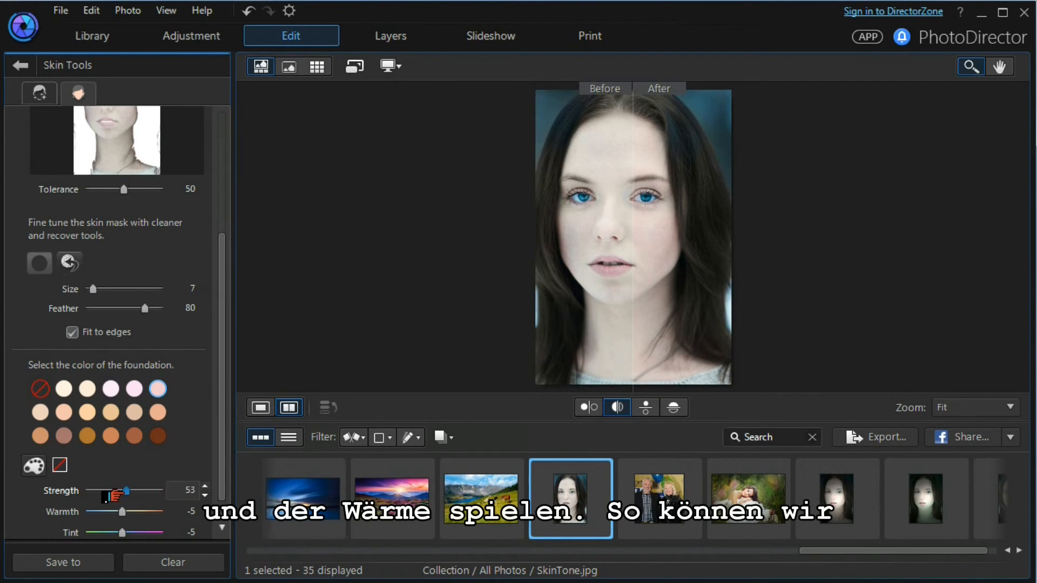
left_click_drag(122, 490, 117, 491)
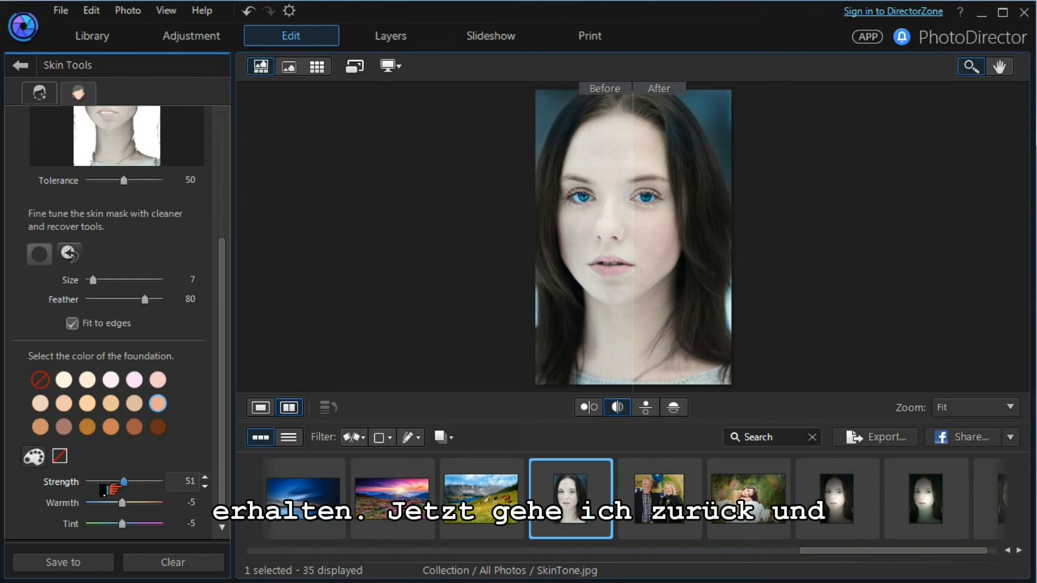
left_click_drag(122, 482, 144, 482)
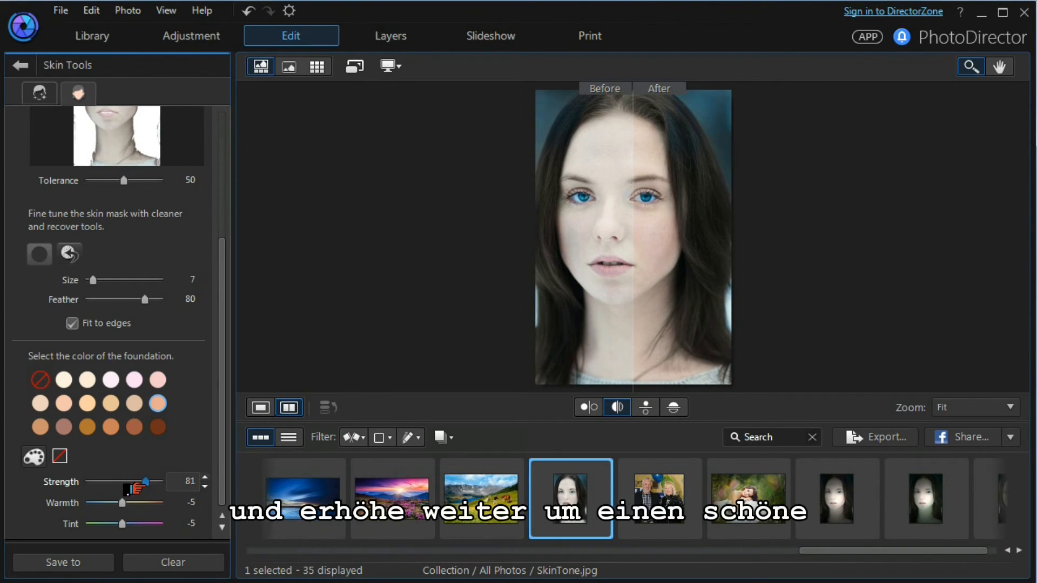
left_click_drag(137, 482, 140, 482)
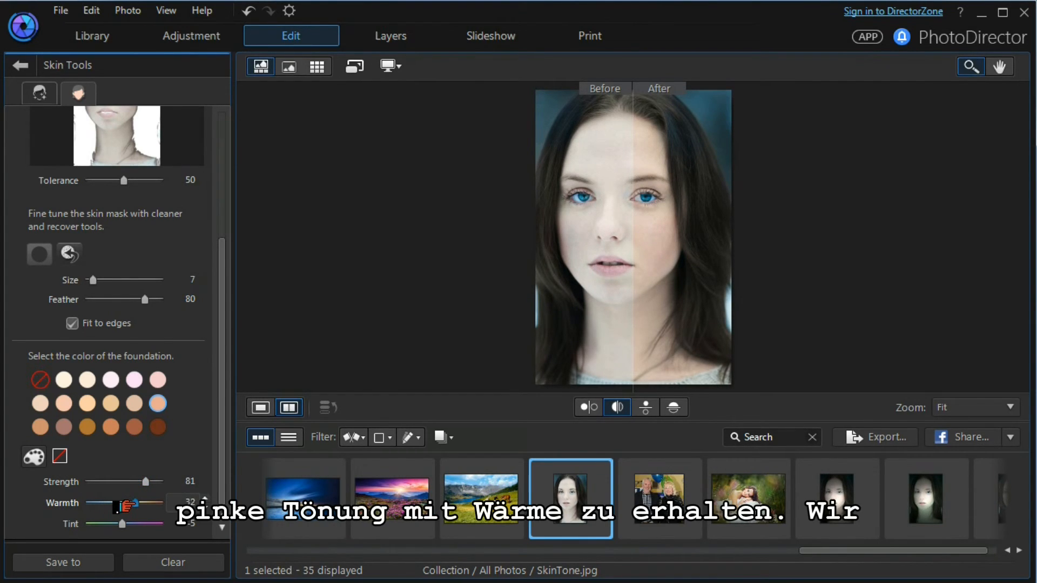
left_click_drag(119, 504, 130, 504)
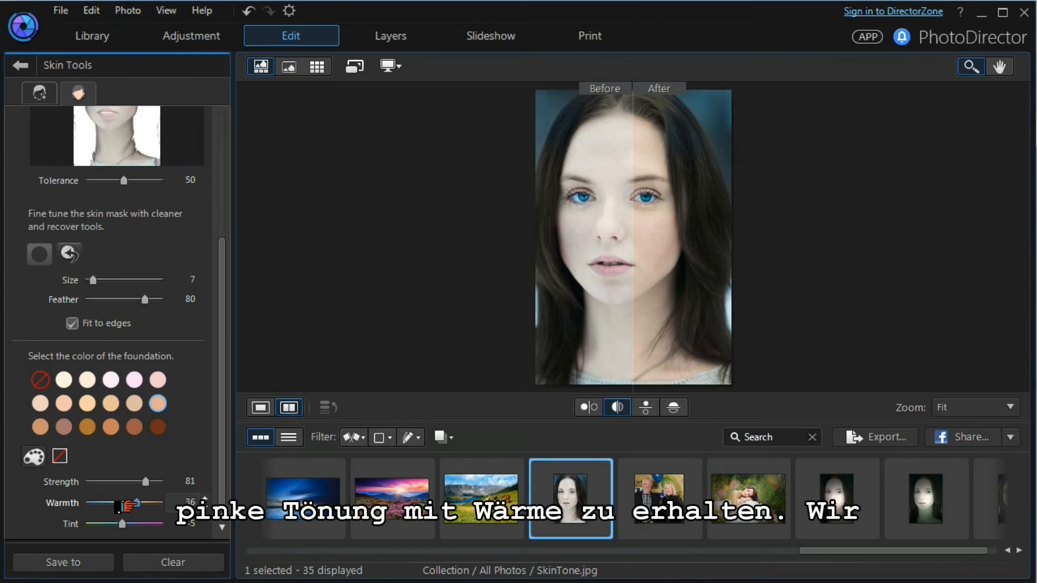
- Return to single view and leave Skin Tools for the menu without saving a virtual copy
left_click(260, 407)
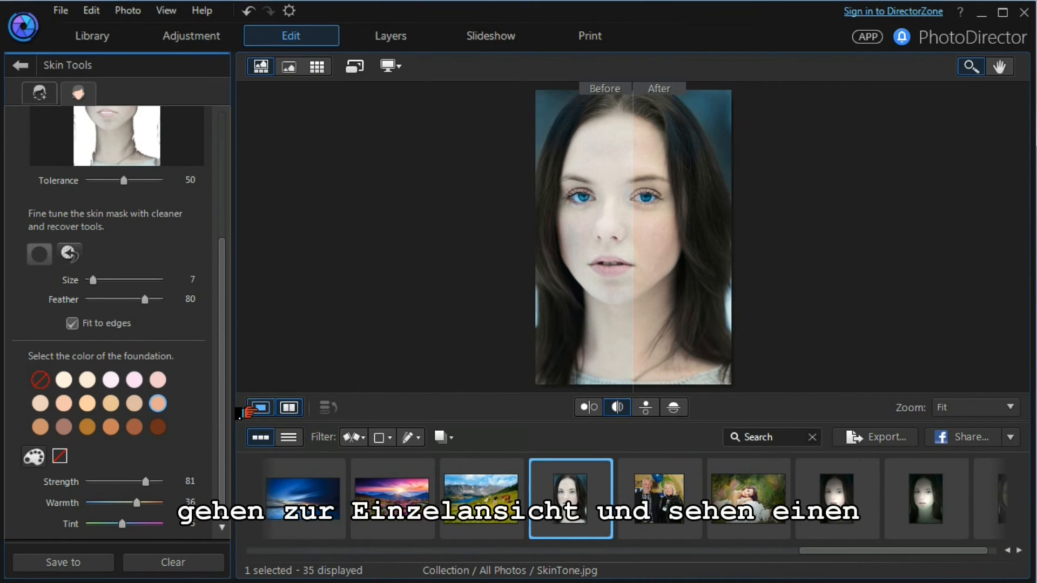
left_click(260, 408)
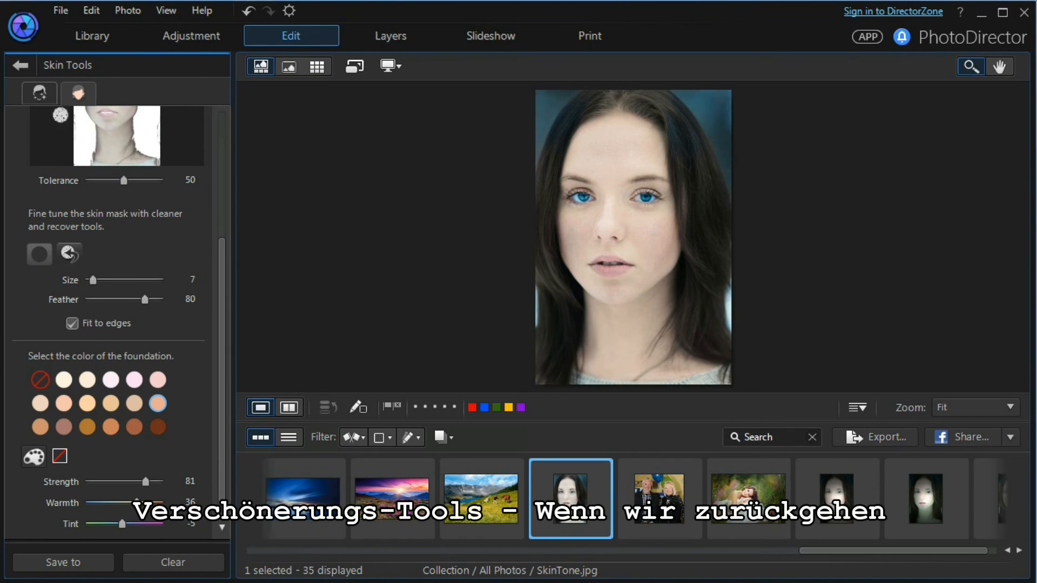
left_click(21, 65)
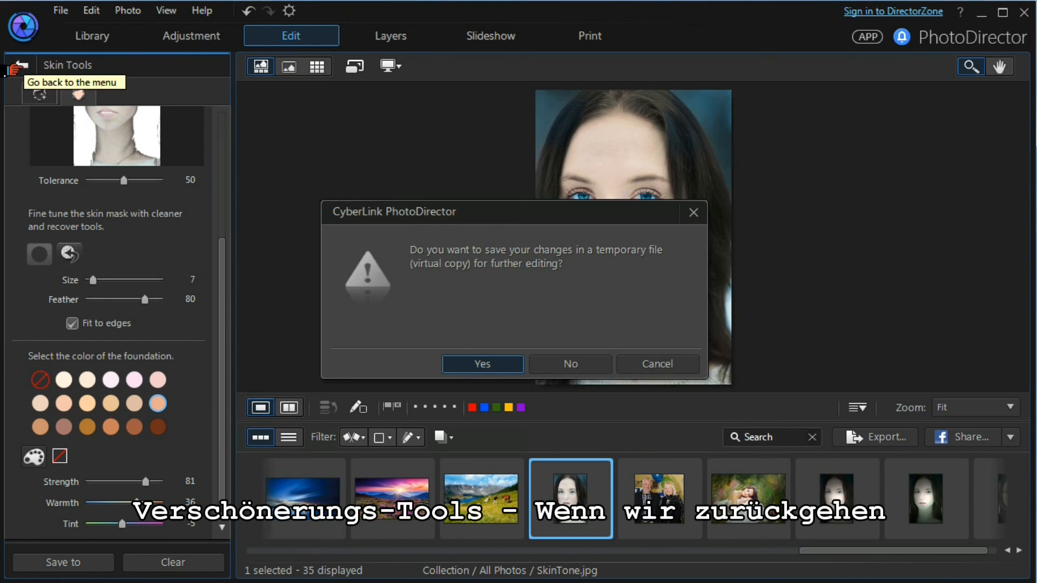
left_click(570, 364)
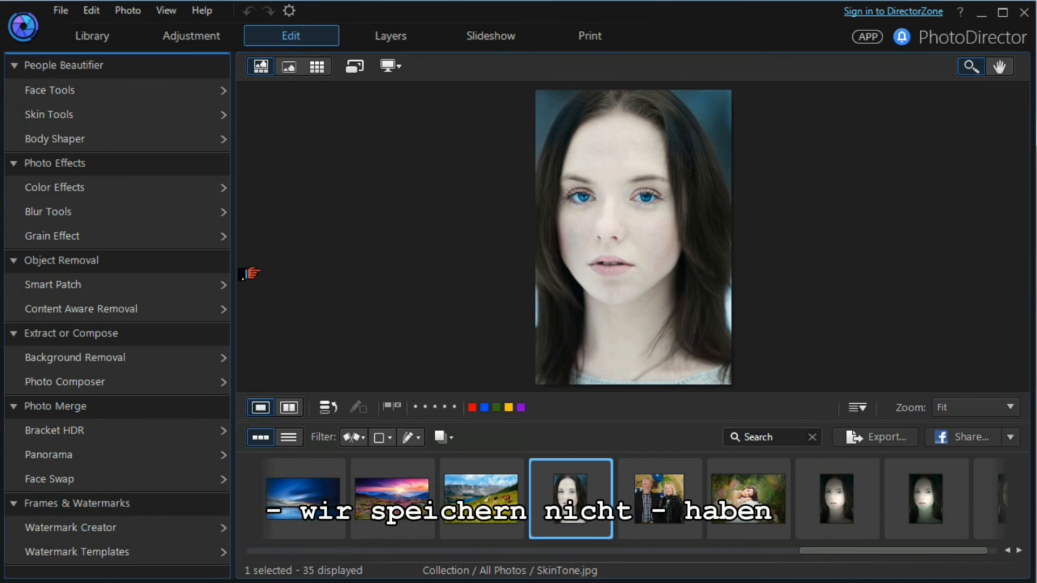